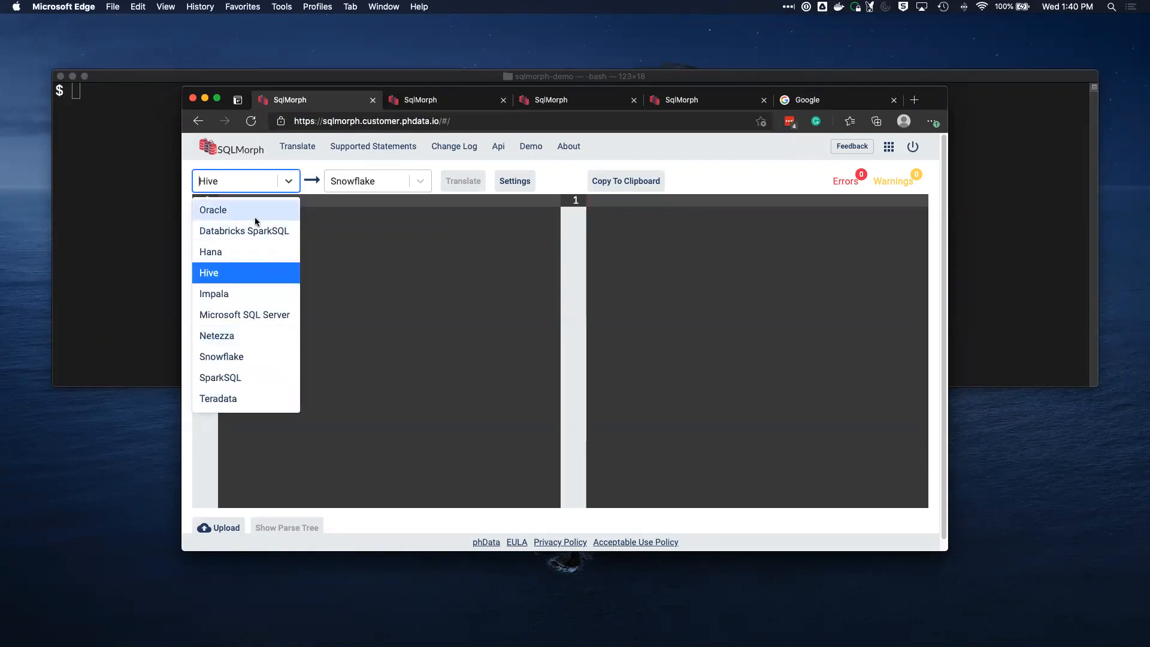
Step: Choose Oracle as the source dialect, keeping Snowflake as the target
left_click(209, 272)
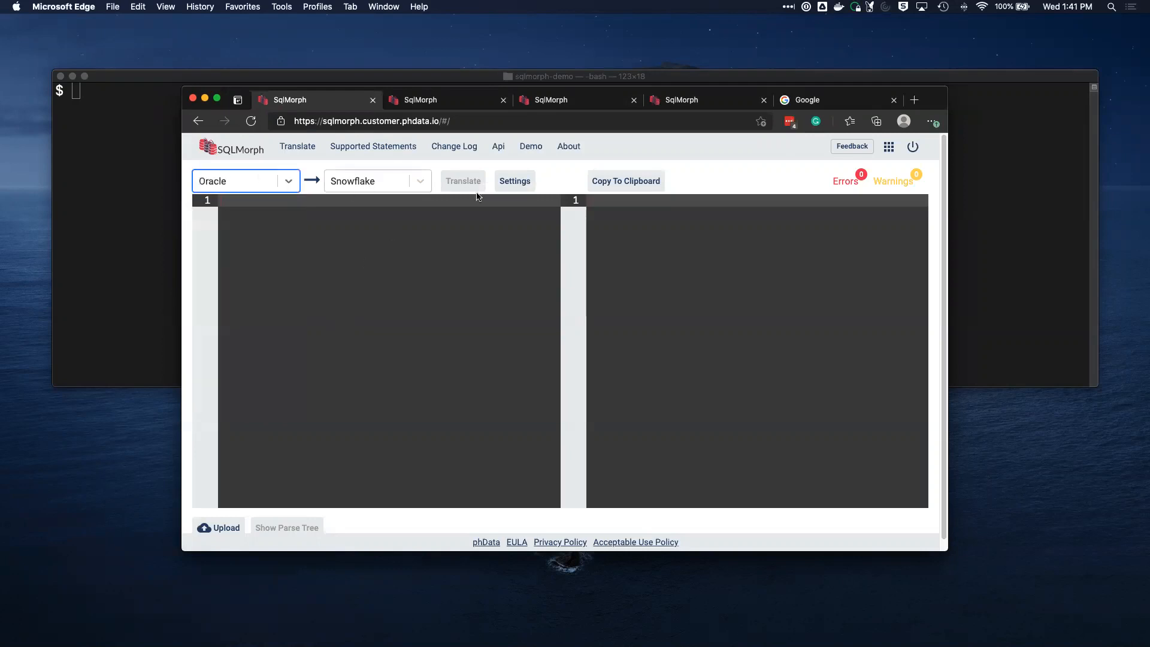
Step: Review the Oracle-to-Snowflake settings, then browse the Supported Statements list per dialect
left_click(514, 181)
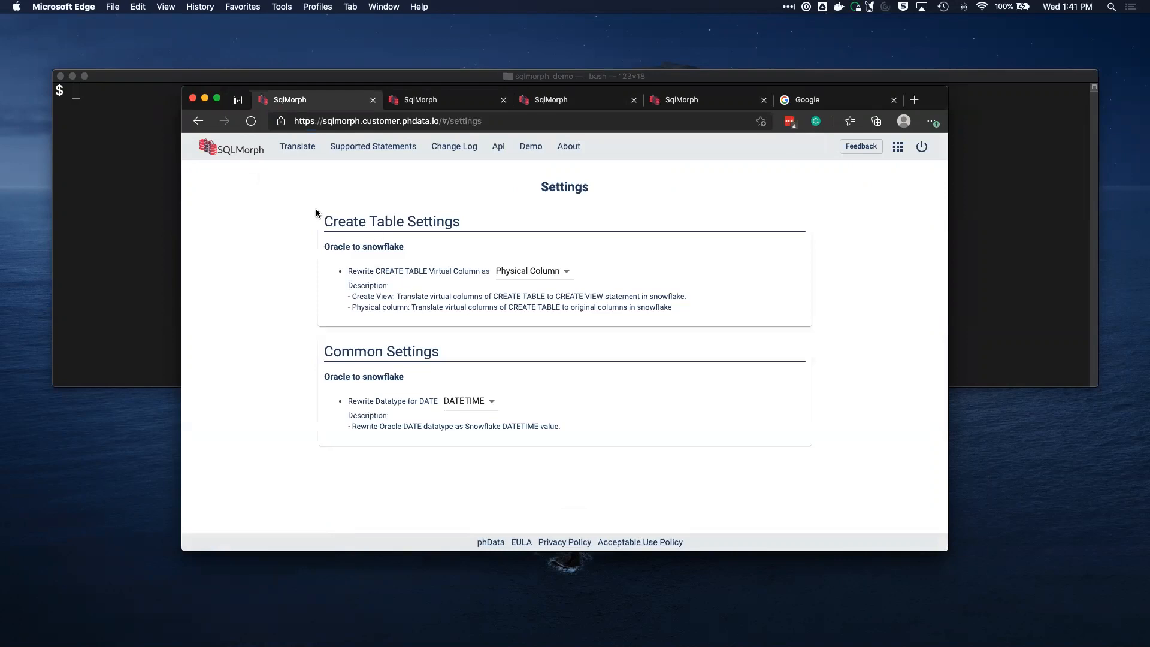
mouse_move(249, 159)
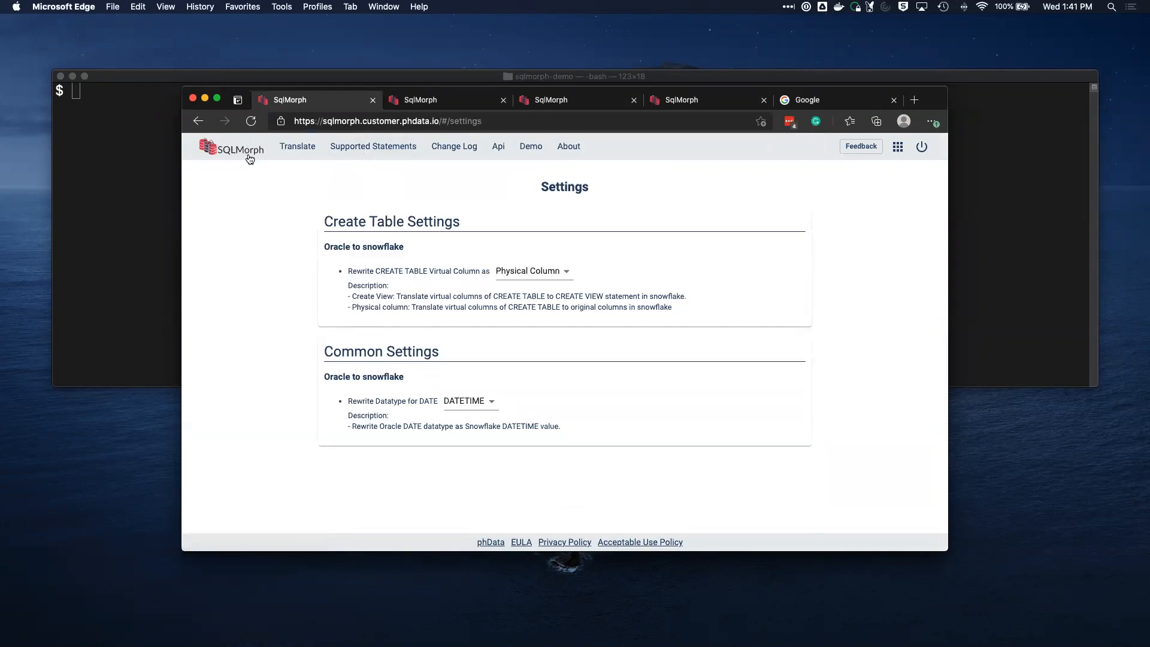
left_click(372, 146)
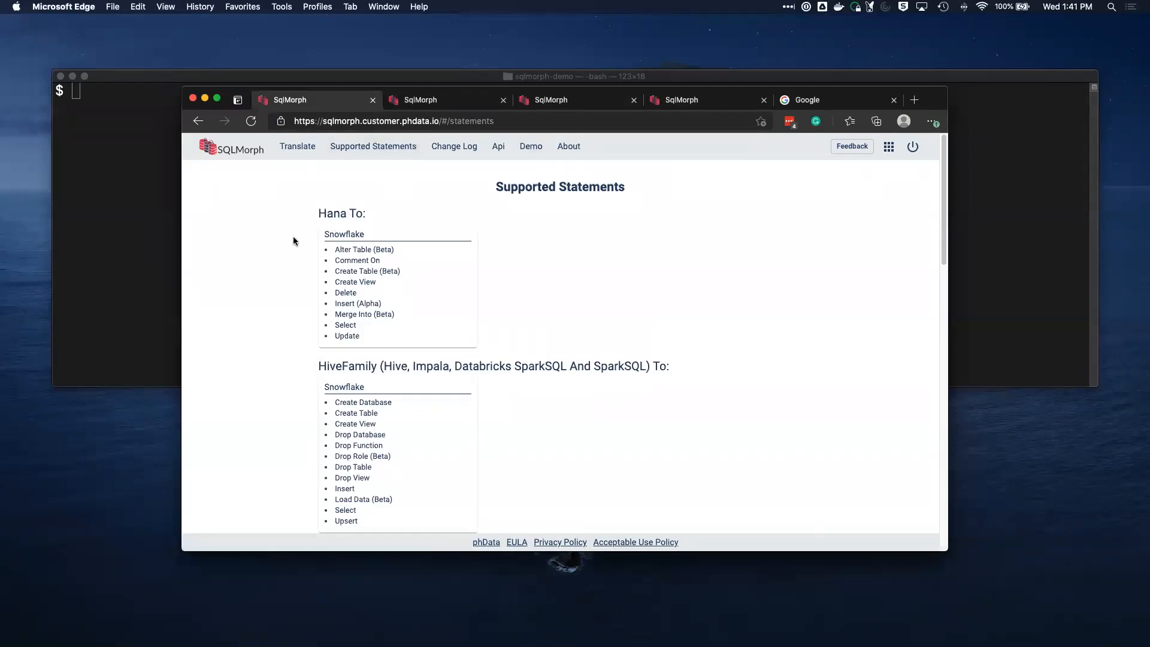
scroll("down", 3)
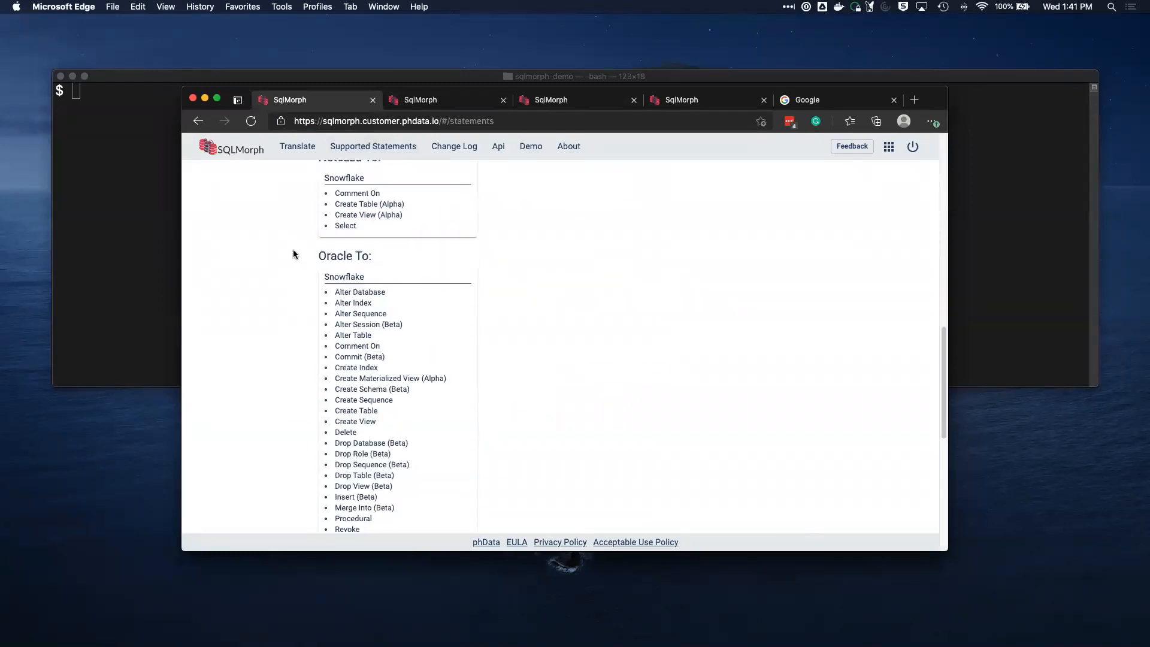
scroll("up", 3)
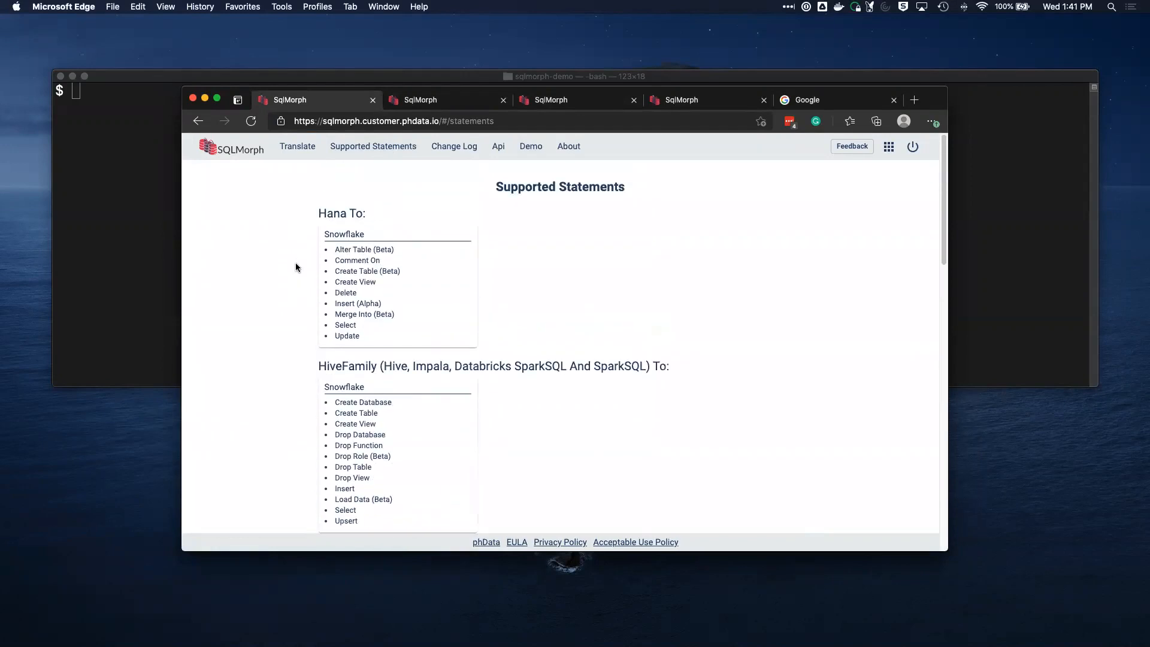
mouse_move(296, 97)
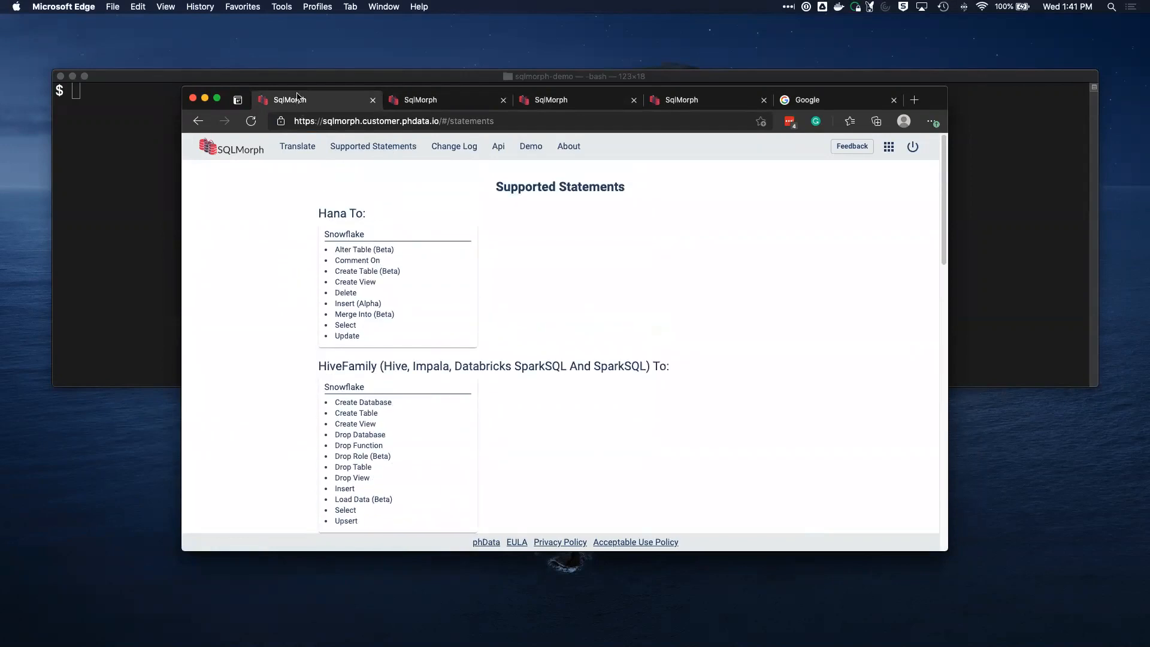
mouse_move(259, 119)
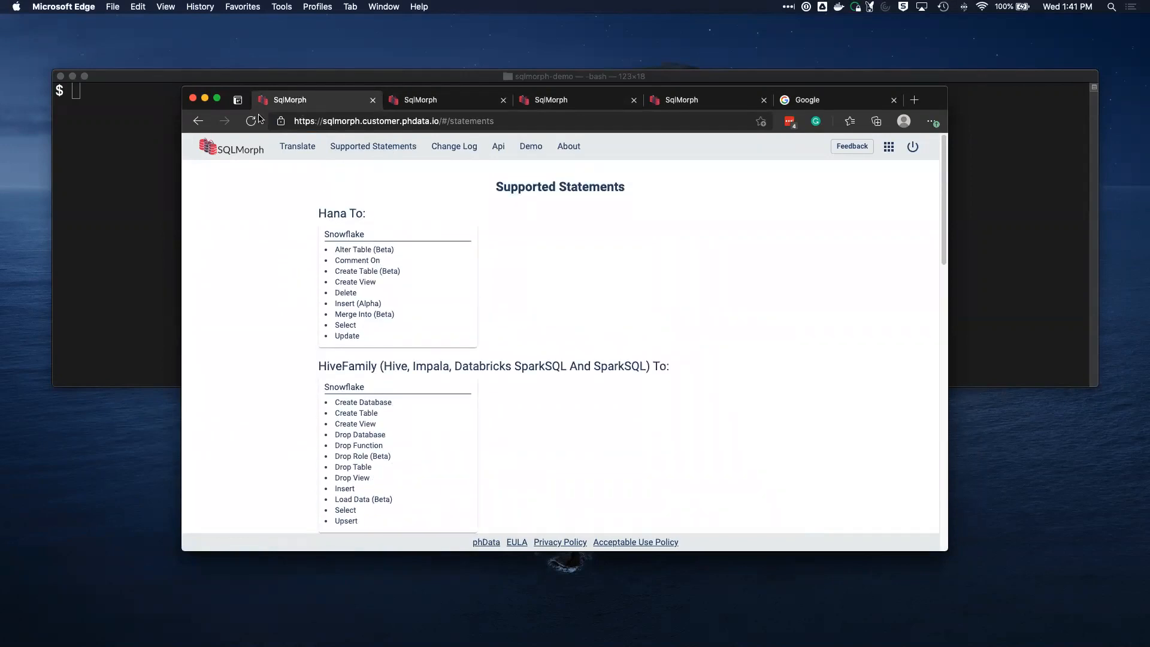
mouse_move(400, 171)
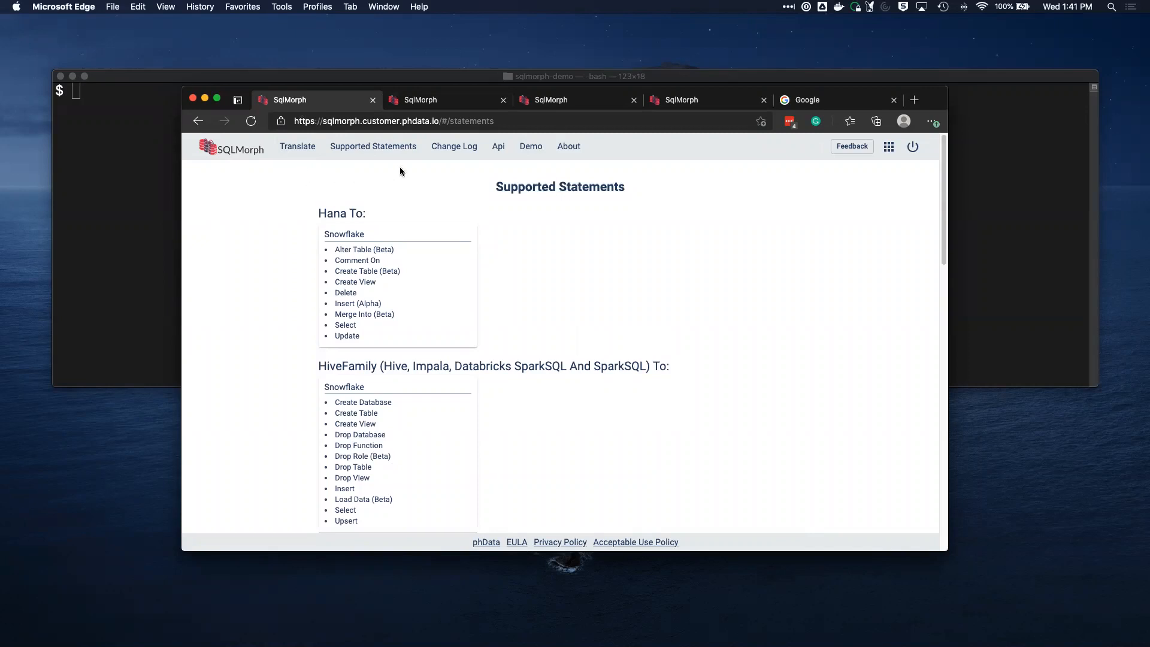
Step: Browse the change log and phData docs, then return to the translator tab with sample Oracle SQL
left_click(453, 146)
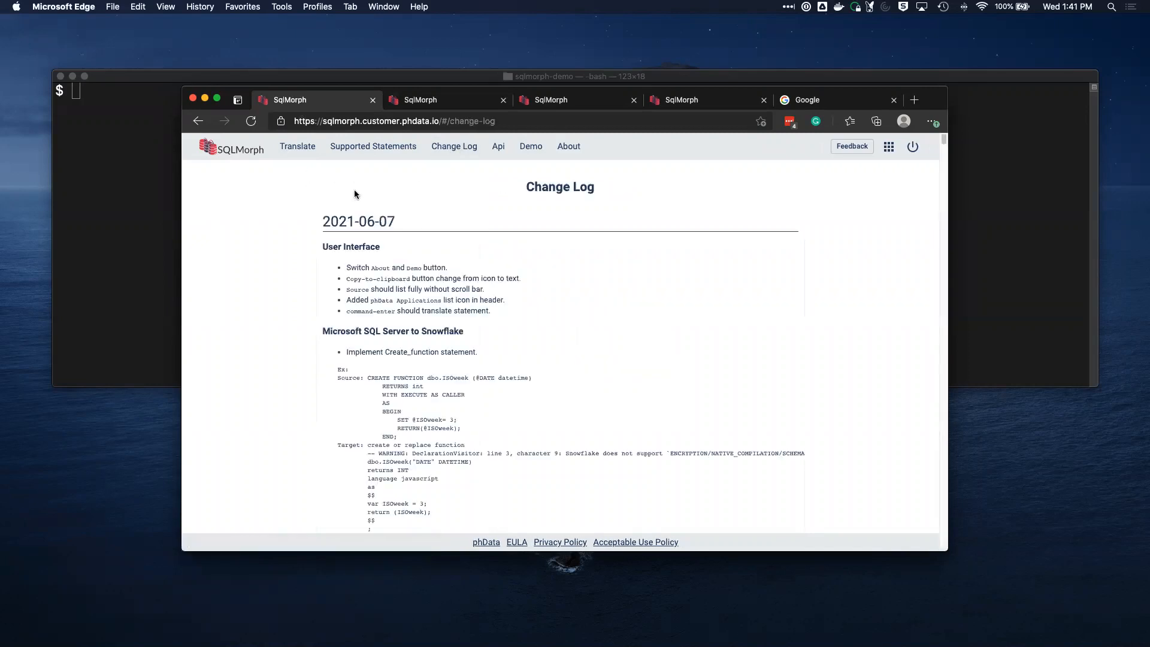
mouse_move(326, 193)
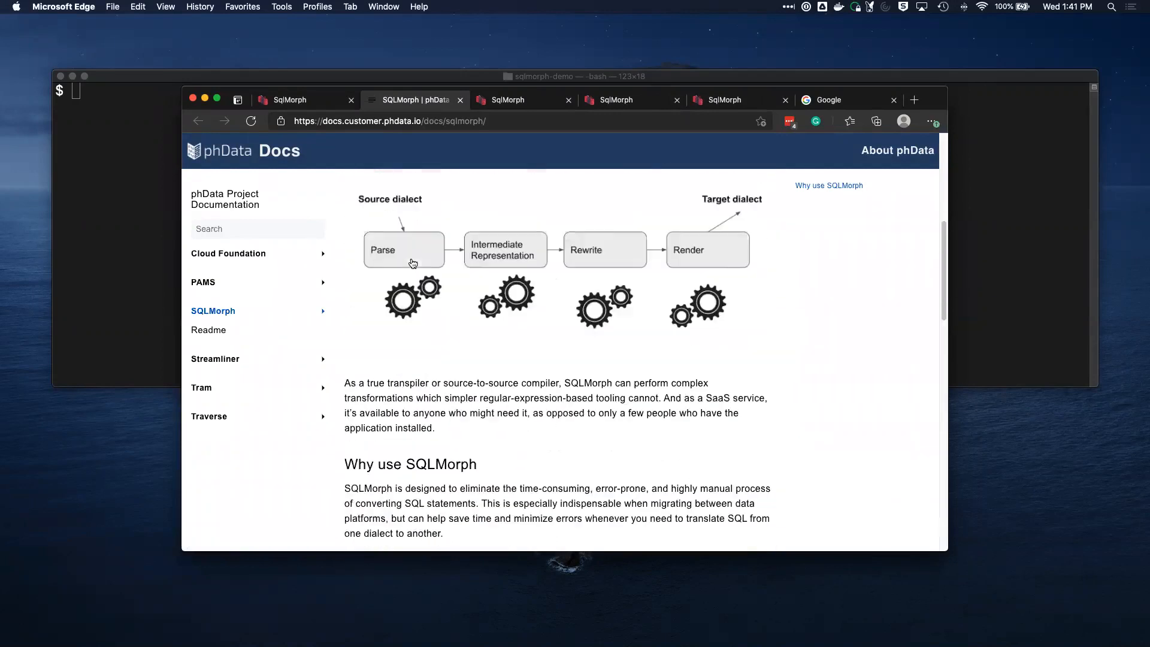
scroll("down", 3)
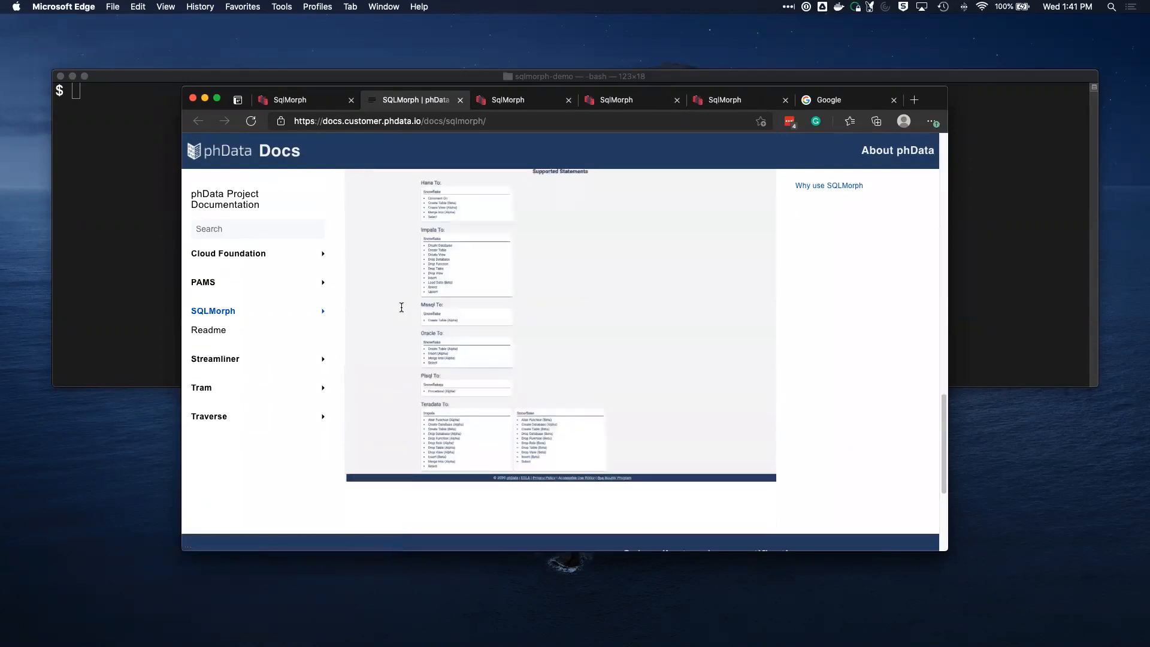
left_click(524, 100)
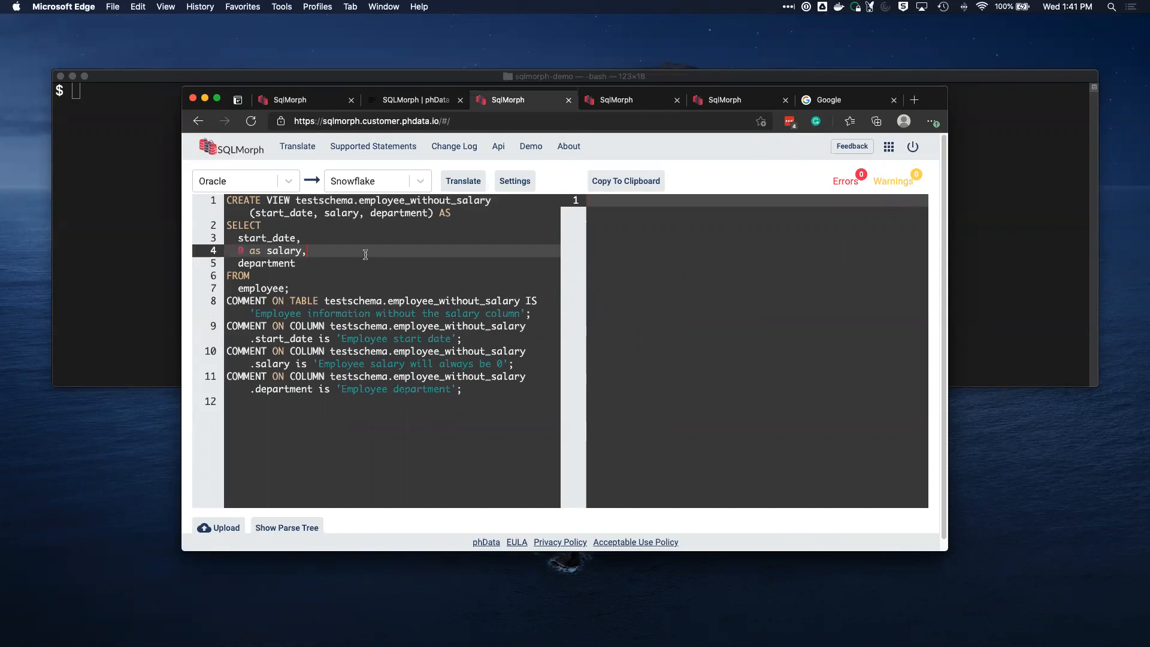
mouse_move(317, 217)
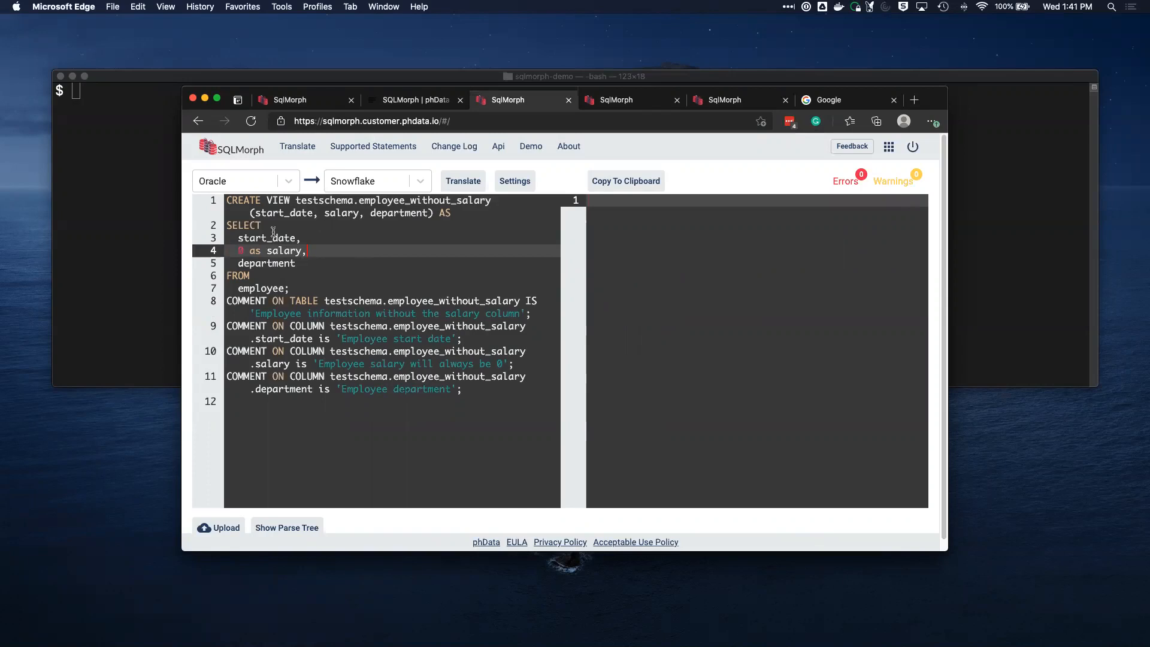
mouse_move(404, 242)
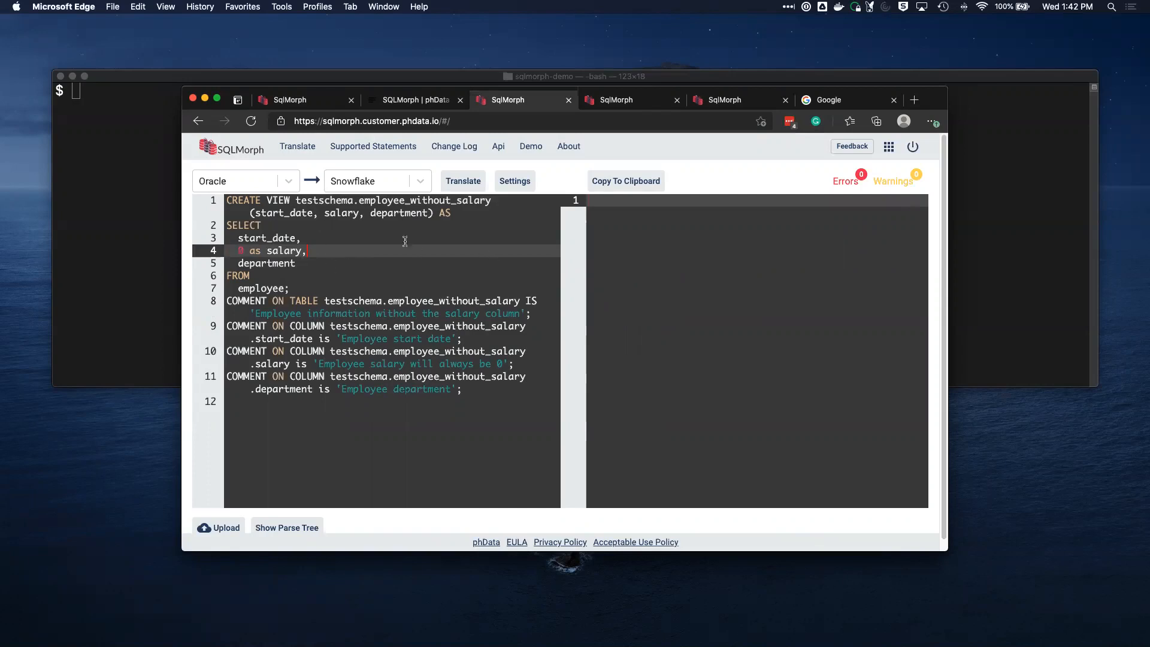
Step: Translate the Oracle employee_without_salary view into a Snowflake CREATE VIEW with inline comments
left_click(463, 181)
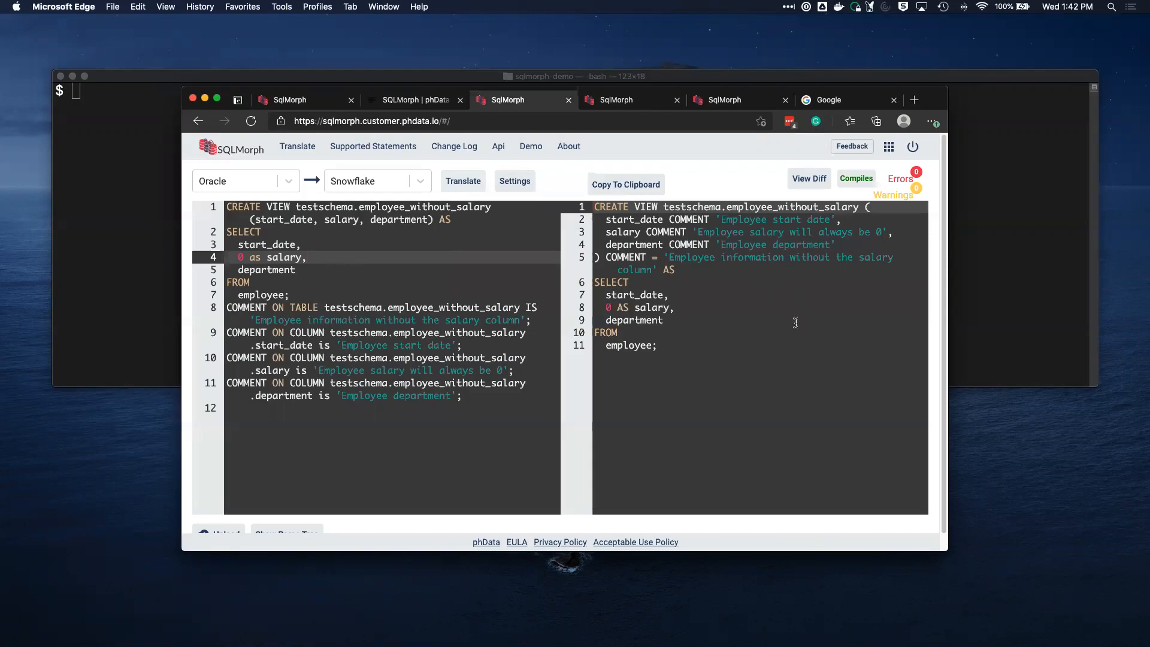
mouse_move(661, 269)
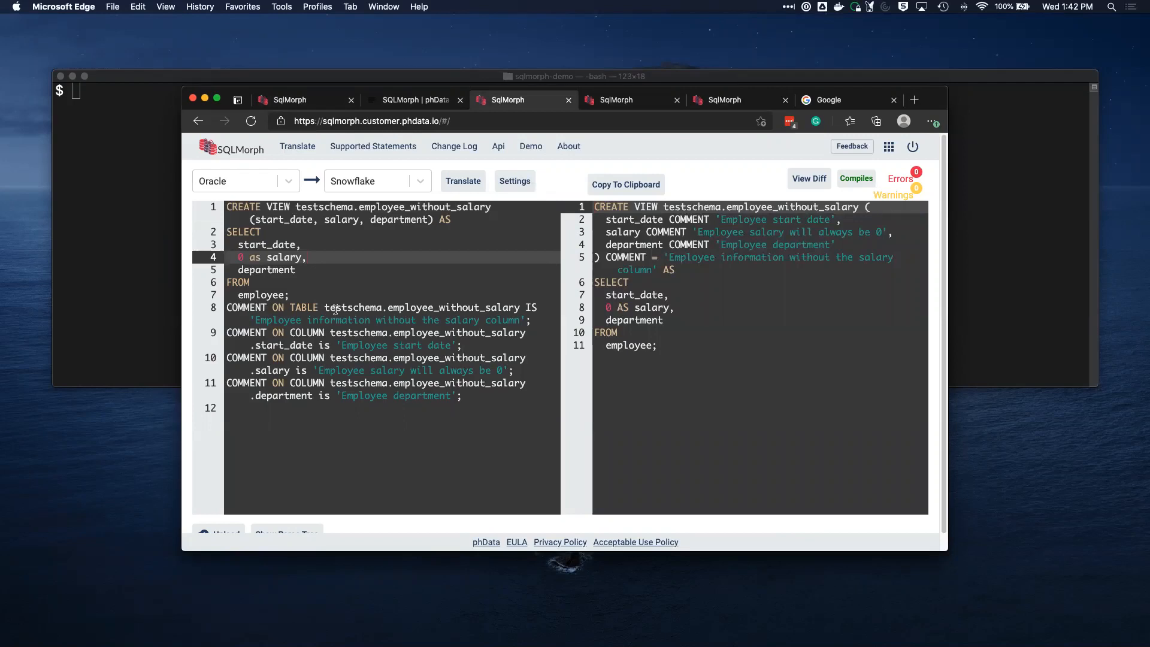
mouse_move(346, 321)
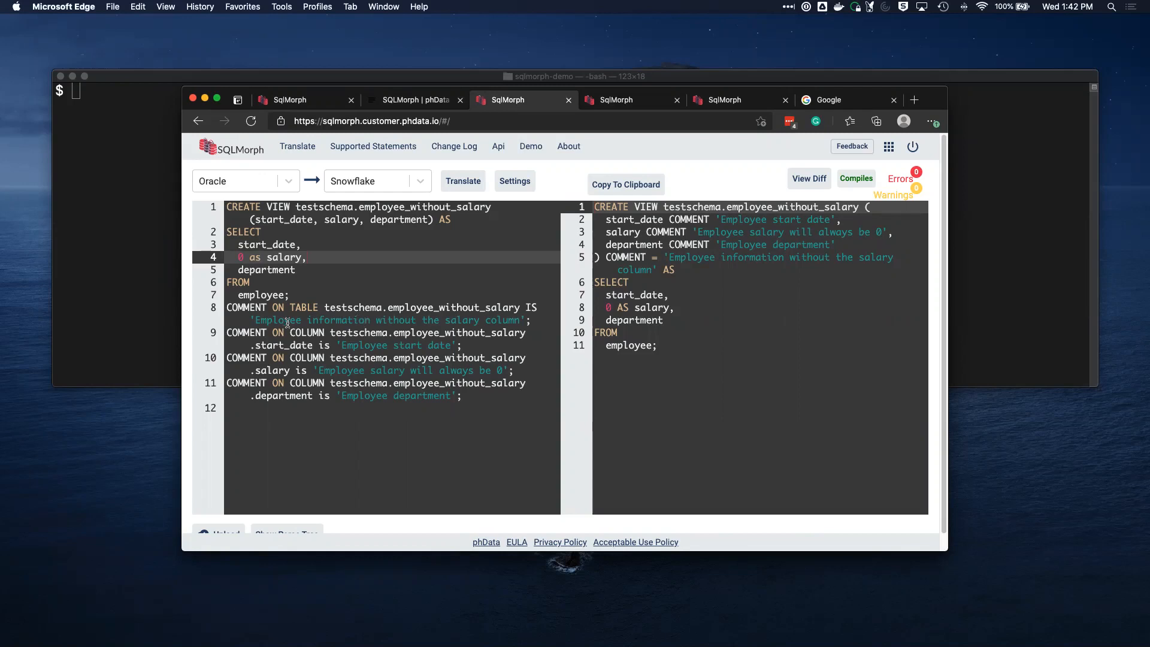
mouse_move(361, 349)
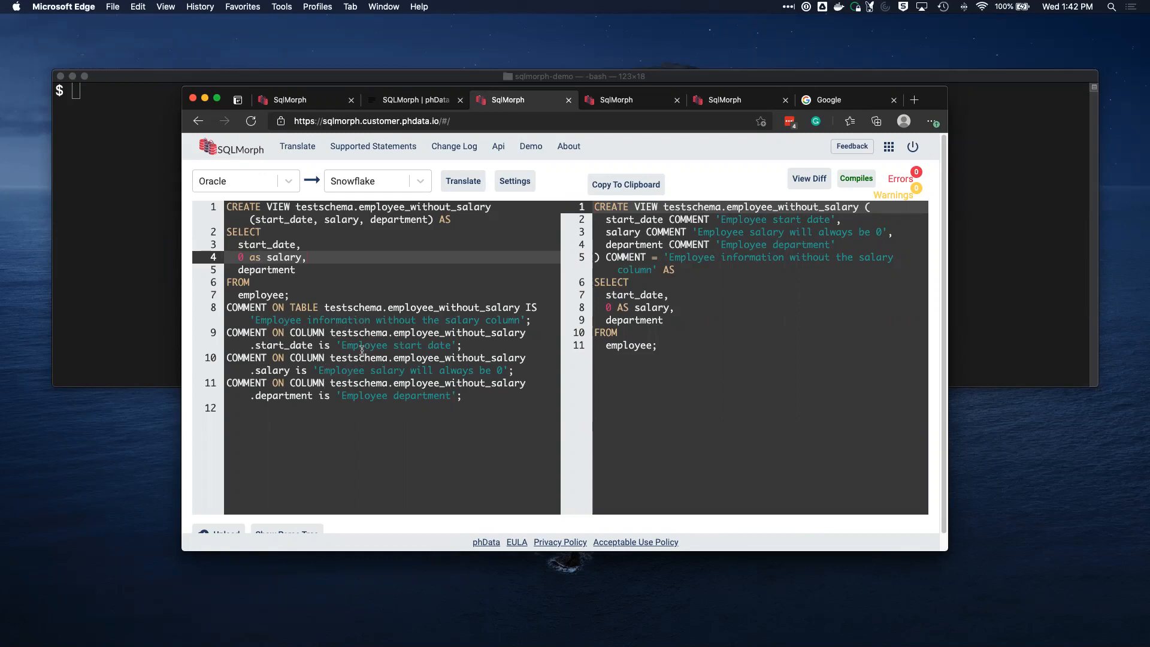
mouse_move(766, 232)
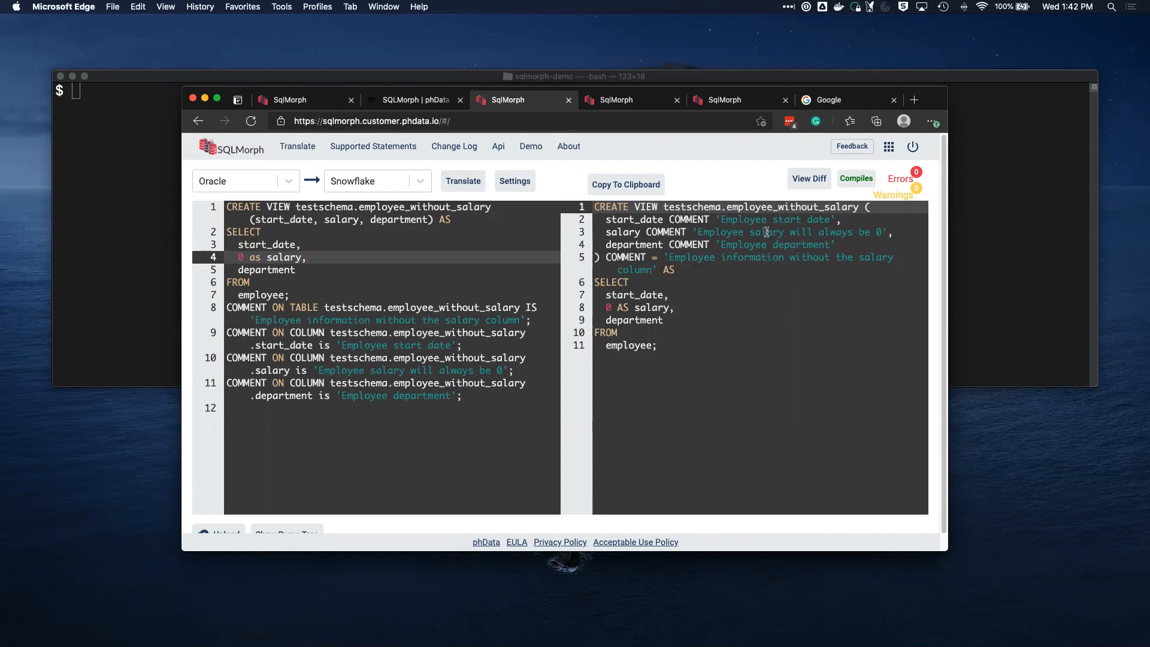
mouse_move(770, 225)
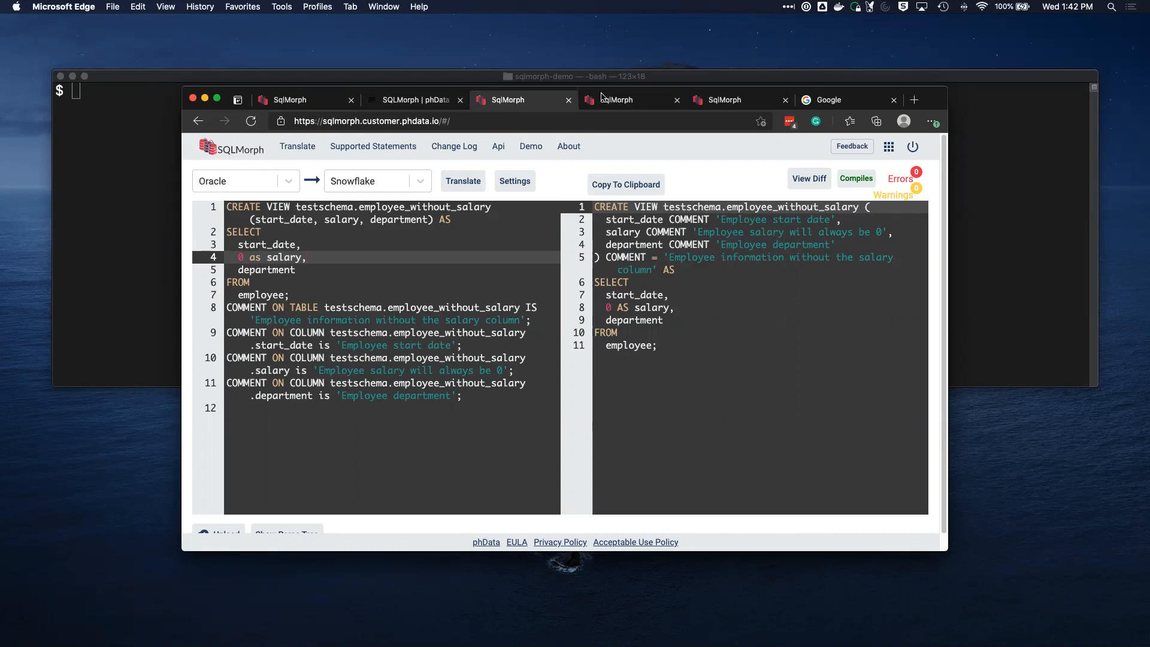
Step: Switch to the MAIN.SALES table translation showing NUMBER precision warnings
left_click(632, 99)
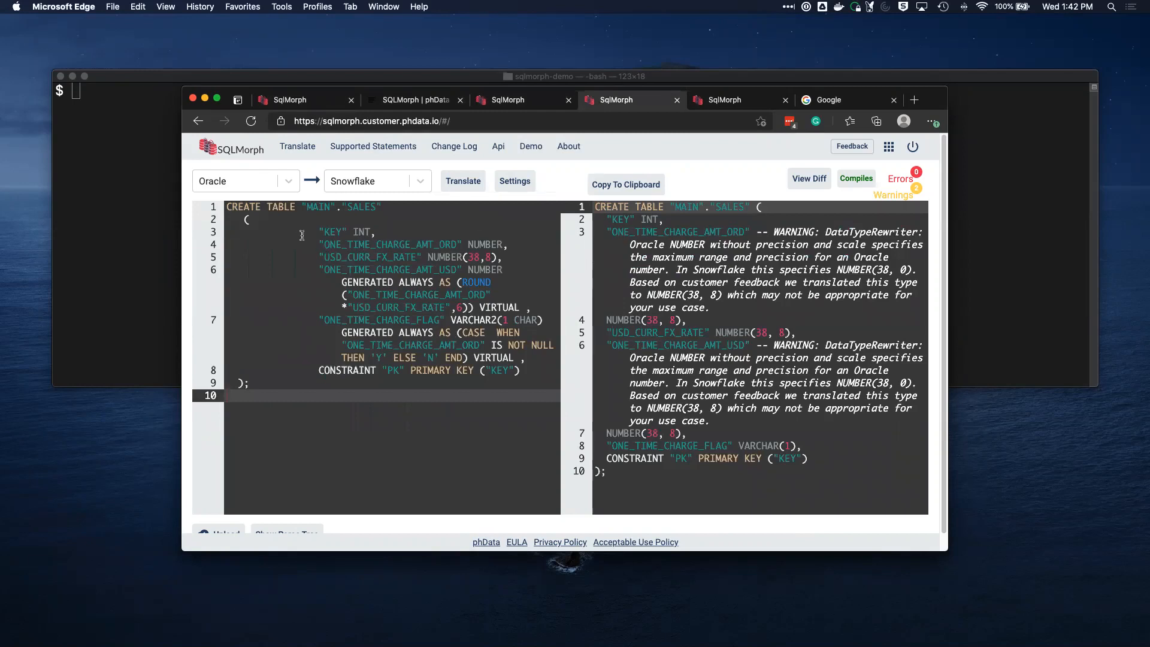
mouse_move(484, 233)
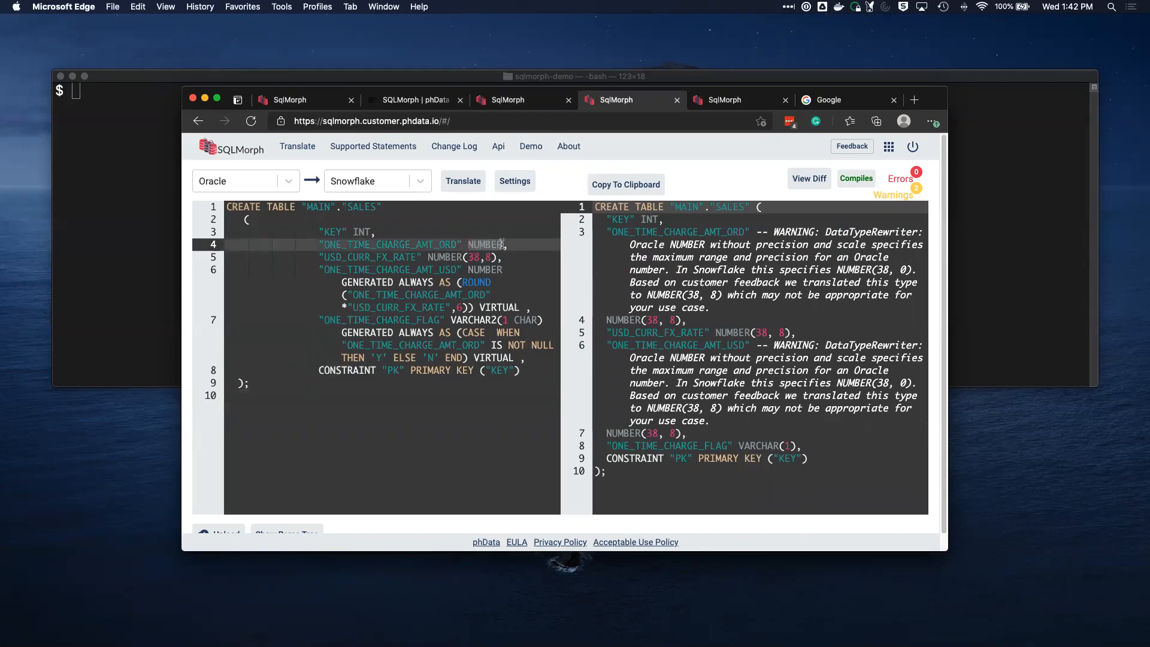
mouse_move(566, 342)
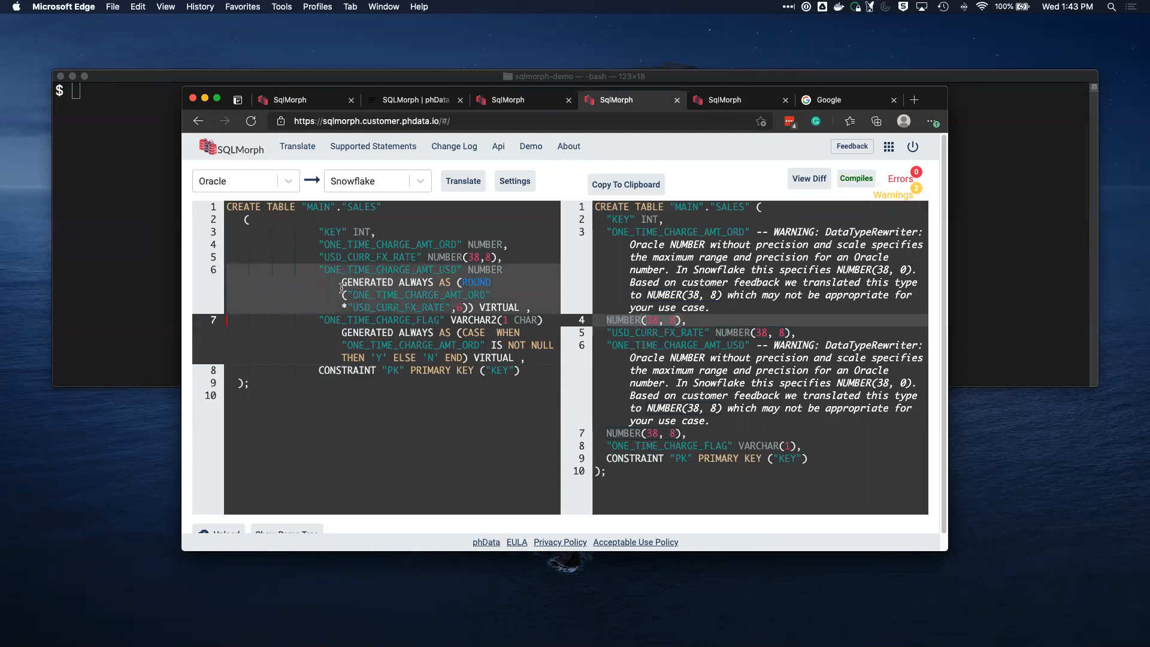
mouse_move(331, 277)
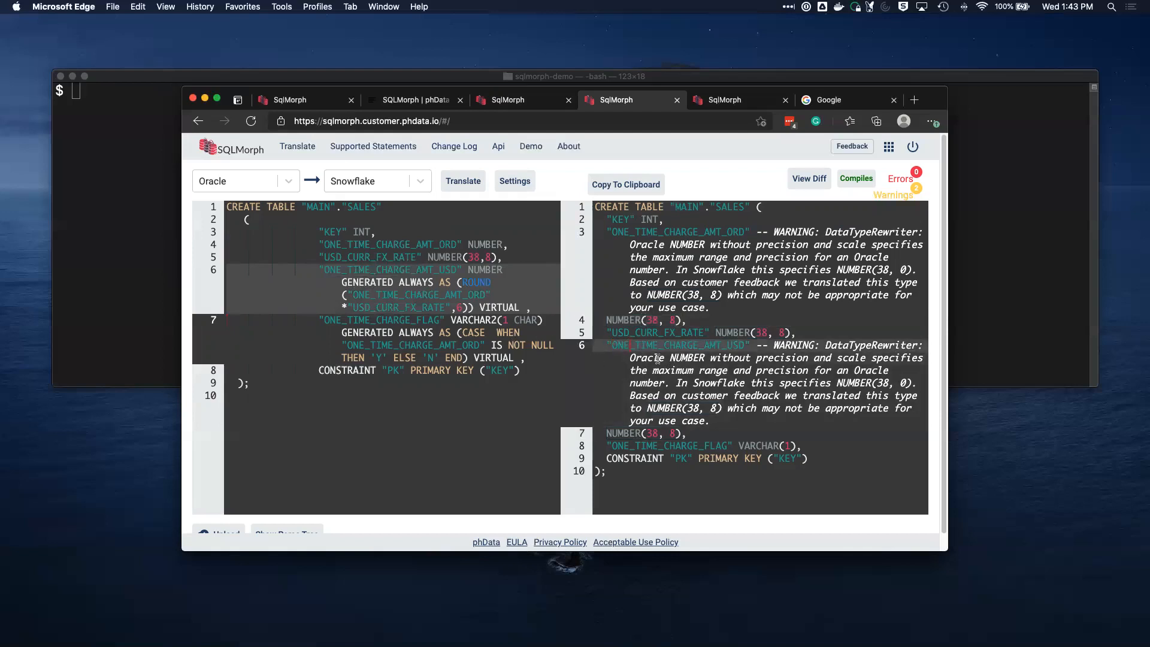
Step: Set 'Rewrite CREATE TABLE Virtual Column as' to Create View instead of Physical Column
left_click(514, 181)
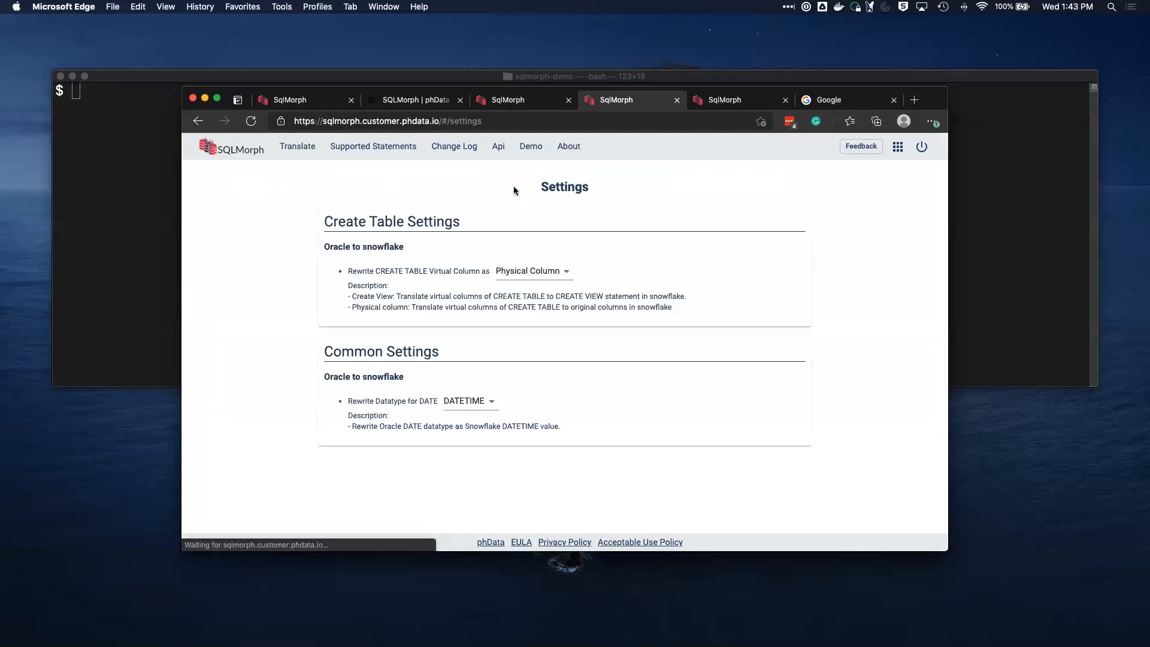
left_click(530, 270)
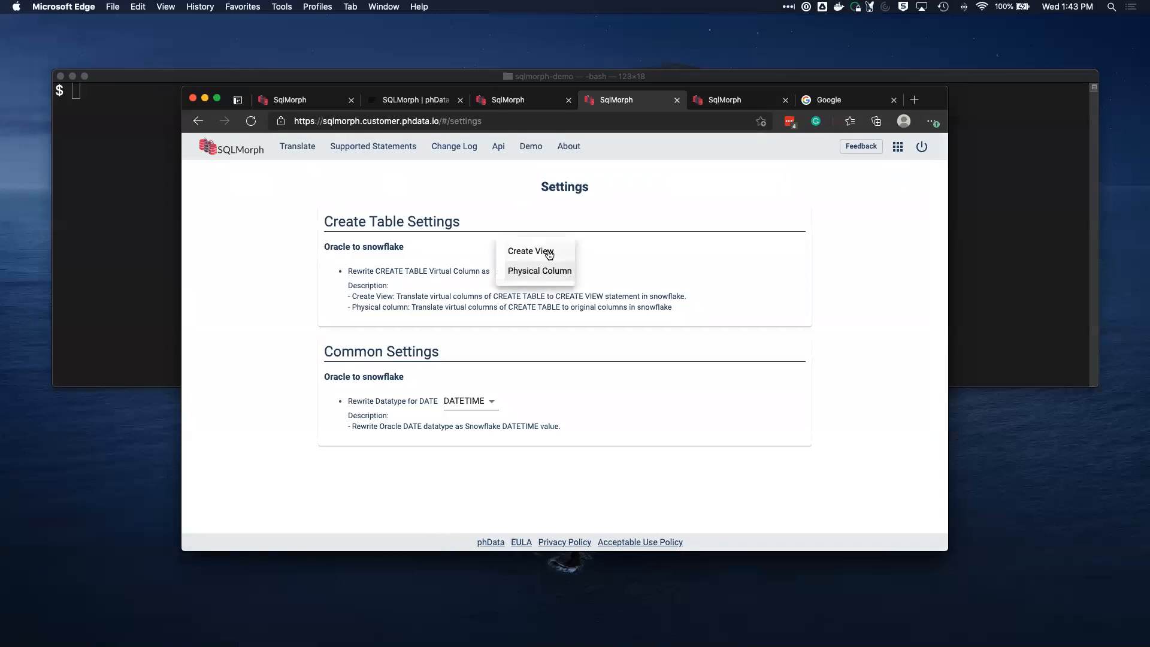
left_click(531, 250)
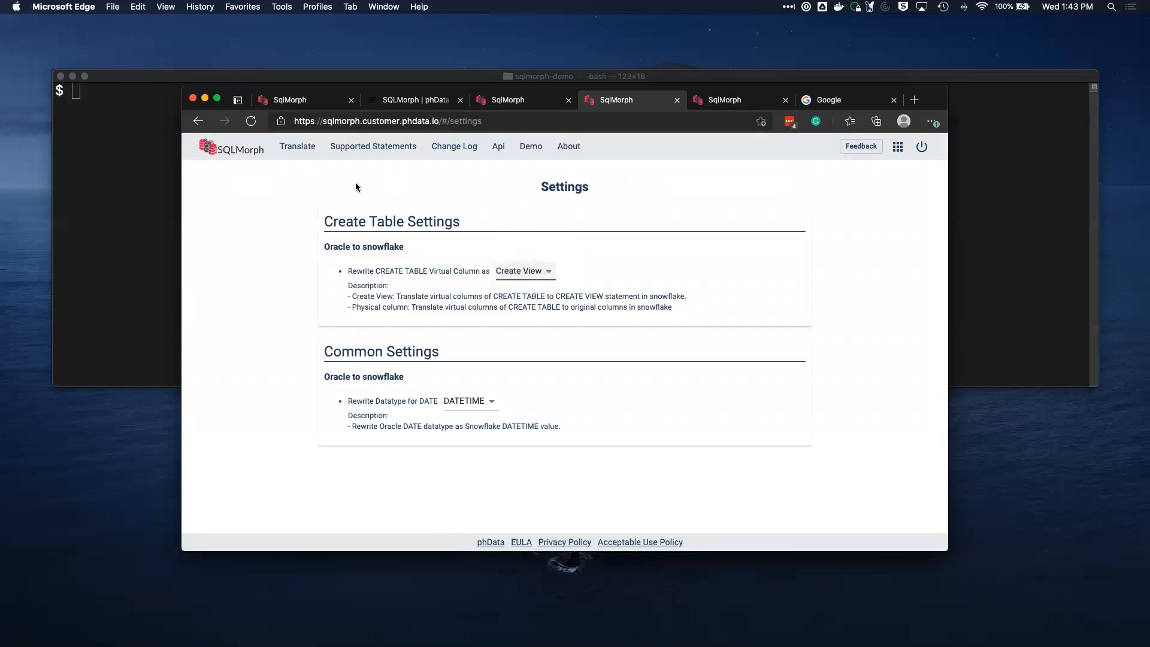
mouse_move(289, 170)
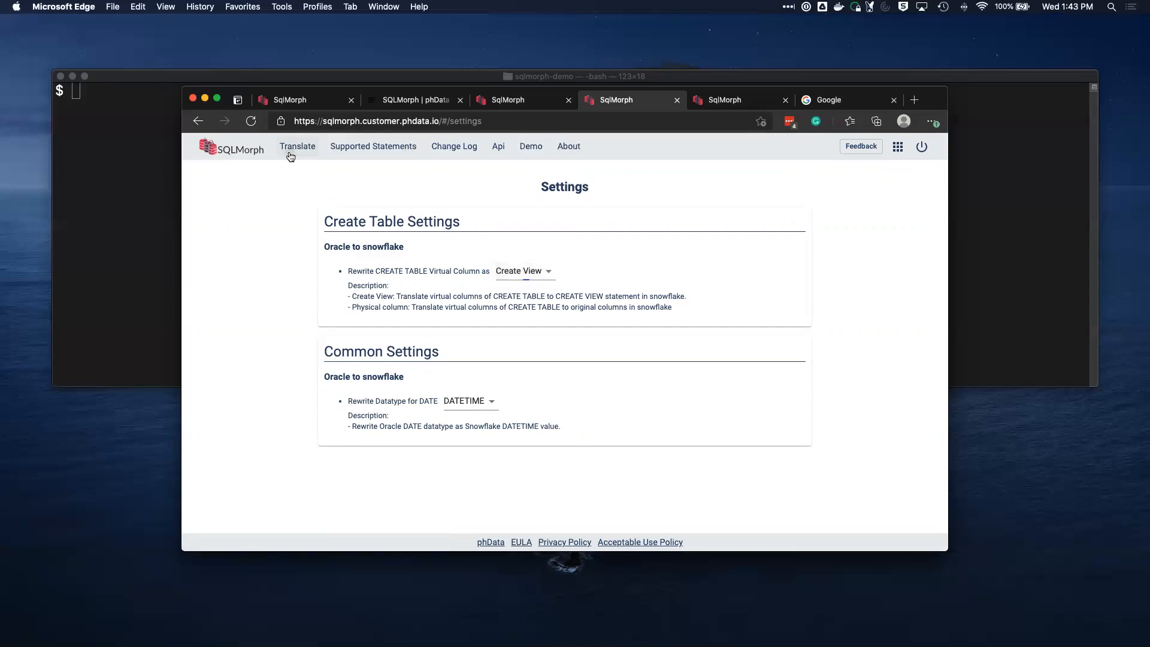
Step: Re-run the SALES translation, yielding a plain table plus MAIN.SALES_view computing the virtual columns
left_click(298, 146)
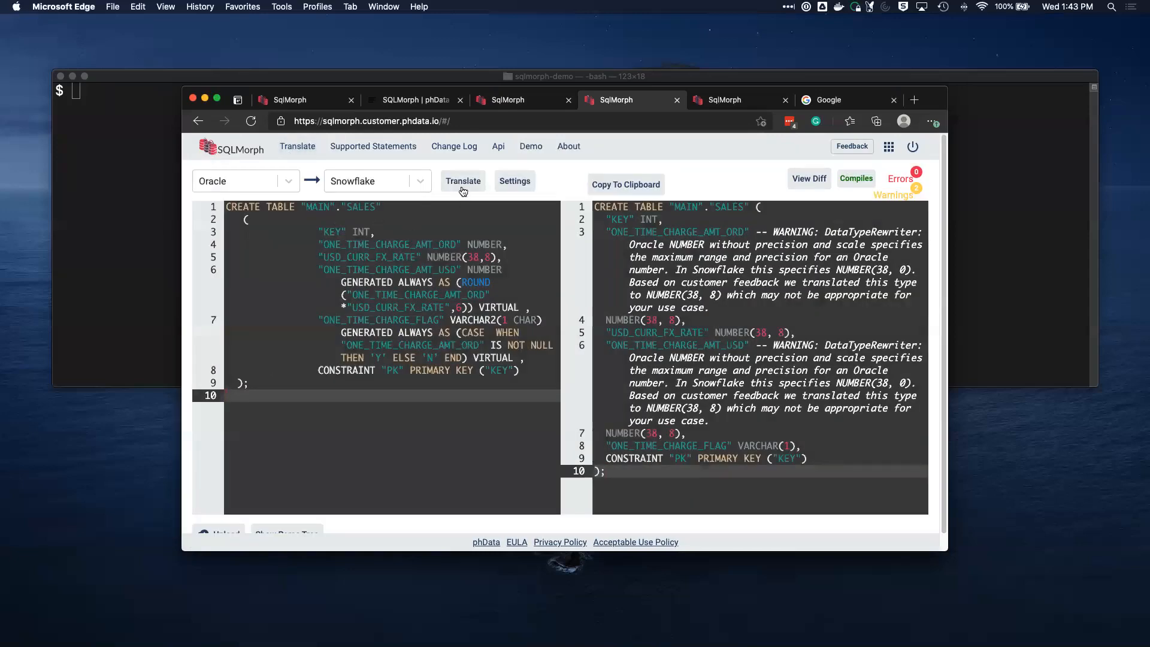
left_click(463, 181)
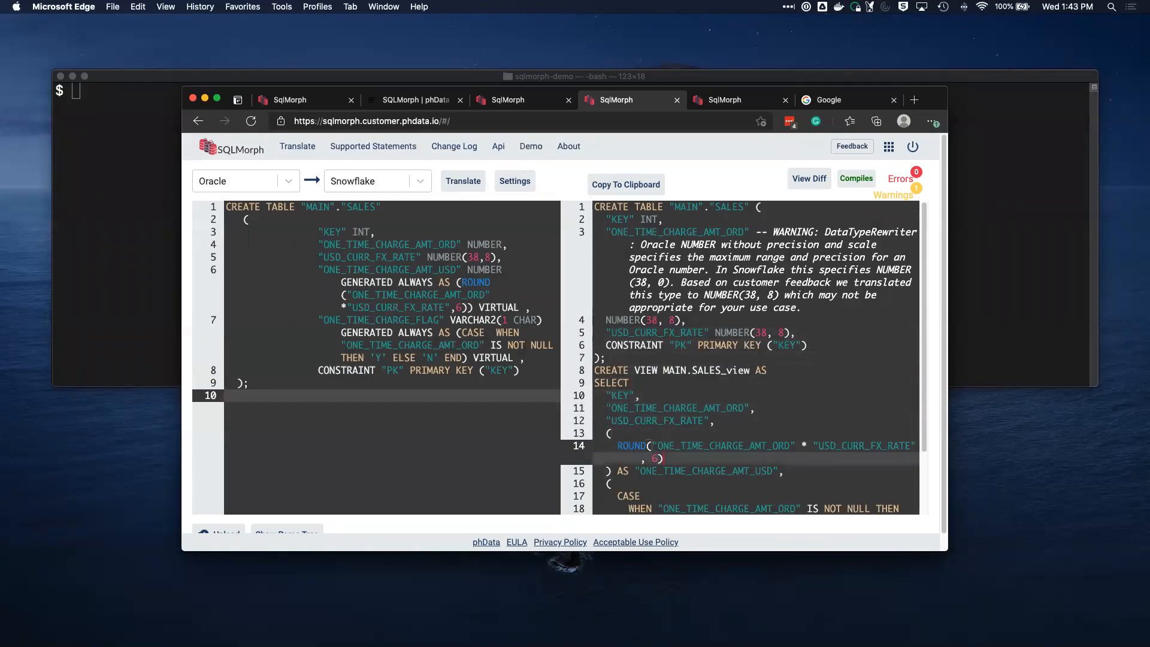
scroll("down", 3)
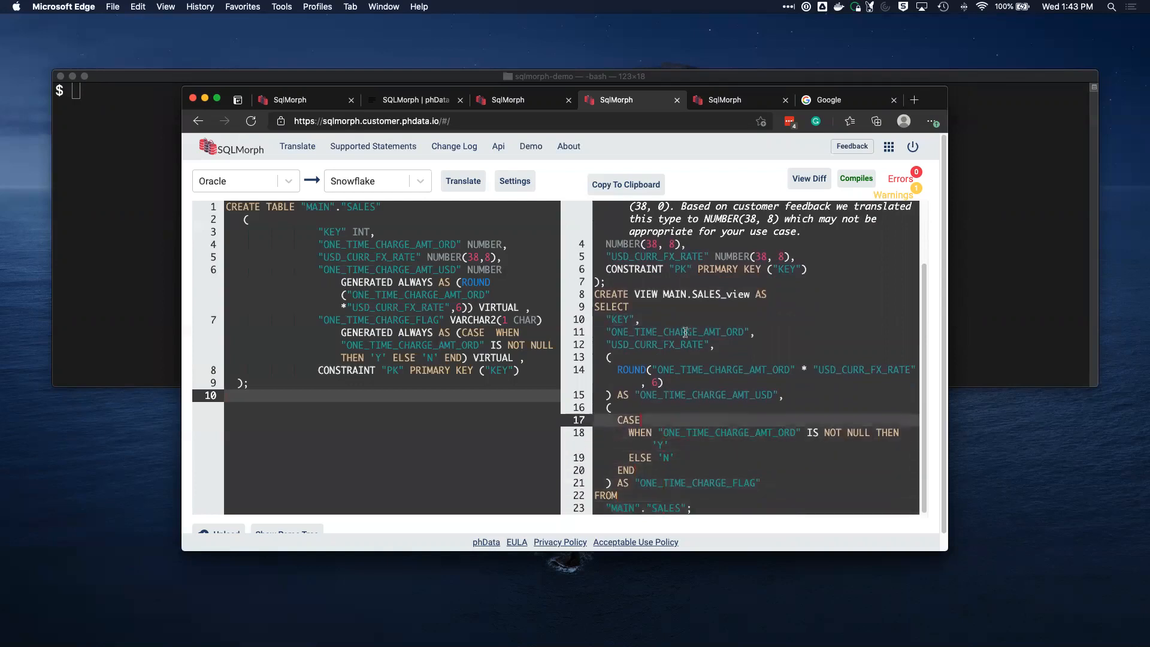
scroll("up", 3)
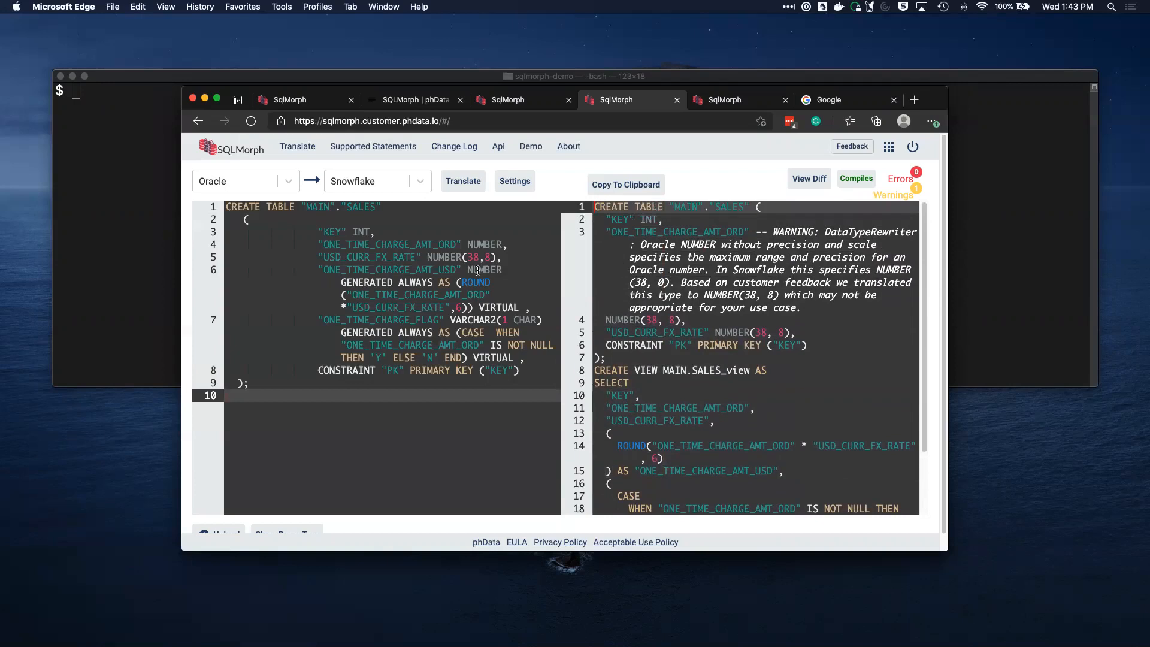
mouse_move(640, 92)
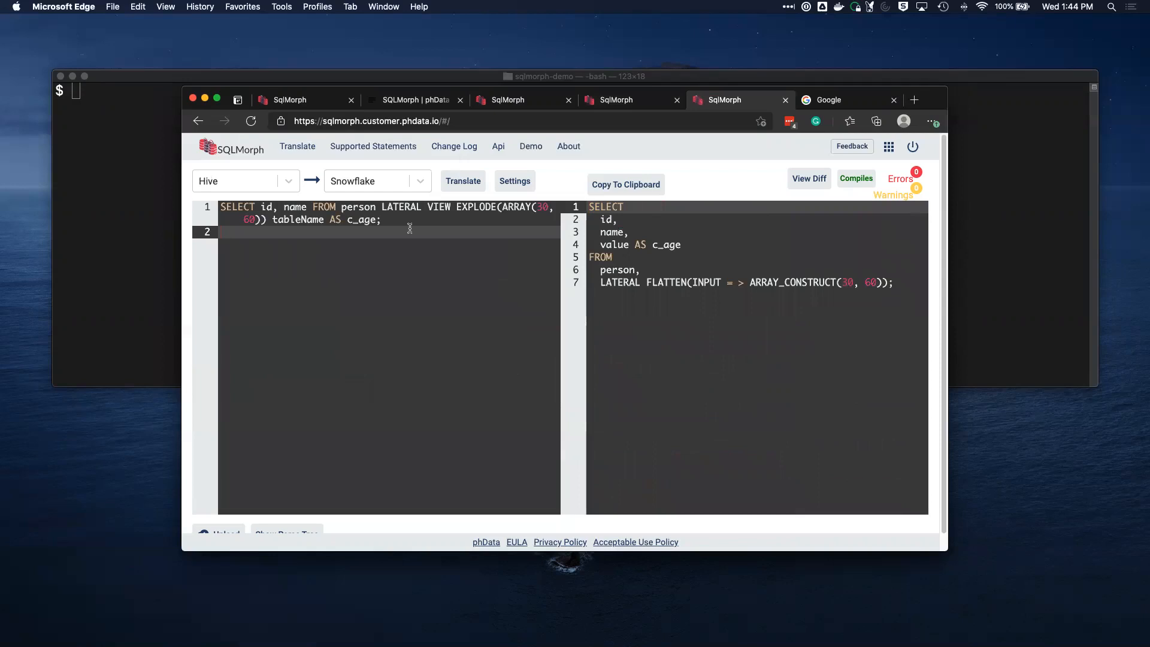
mouse_move(397, 224)
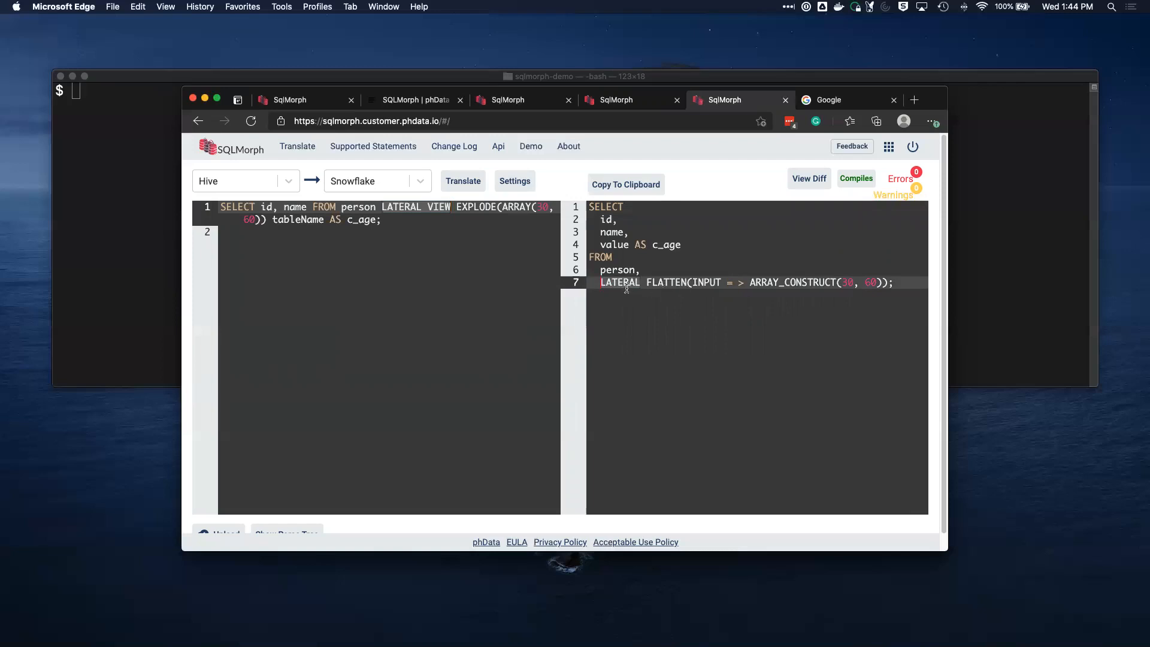
mouse_move(480, 241)
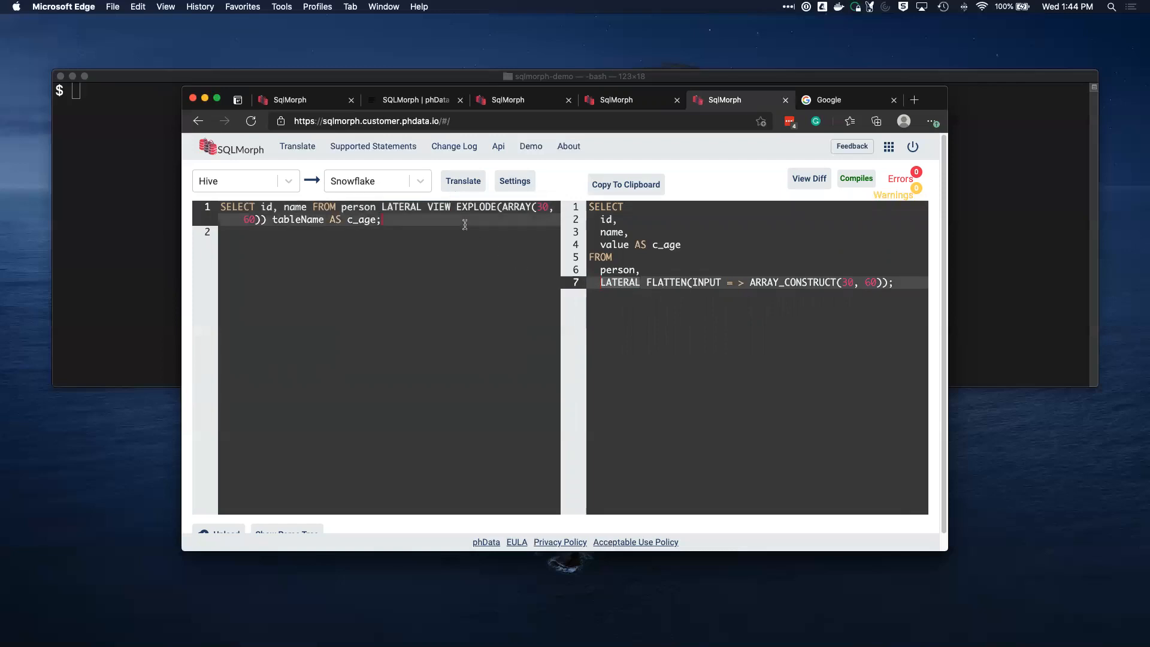
mouse_move(675, 207)
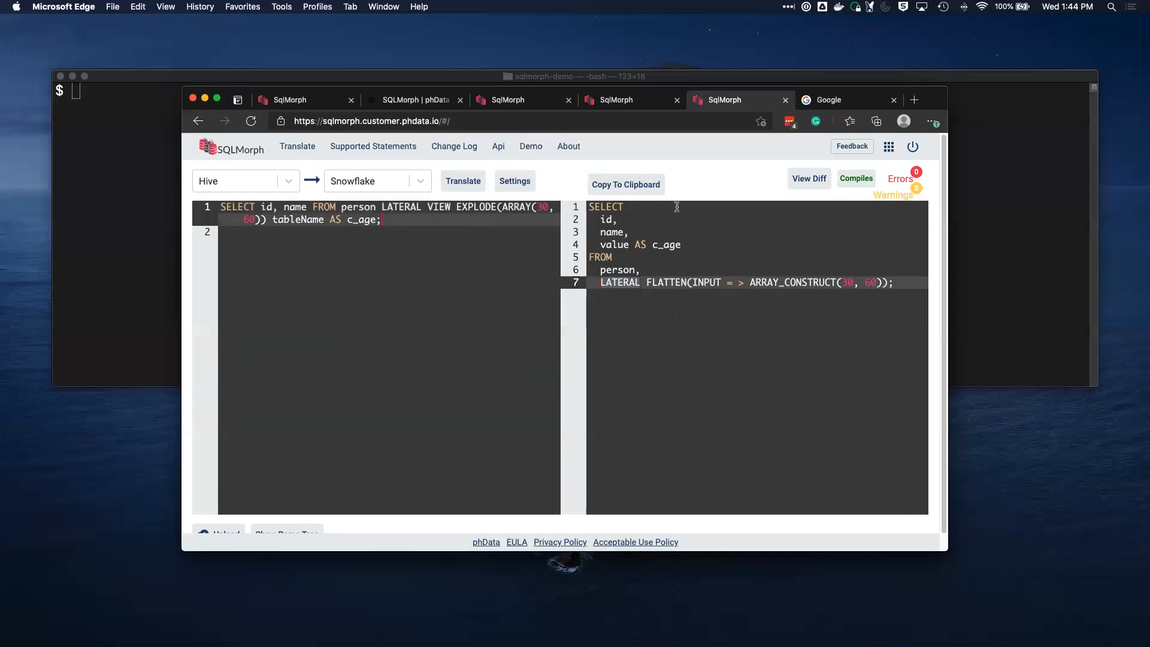
left_click(852, 147)
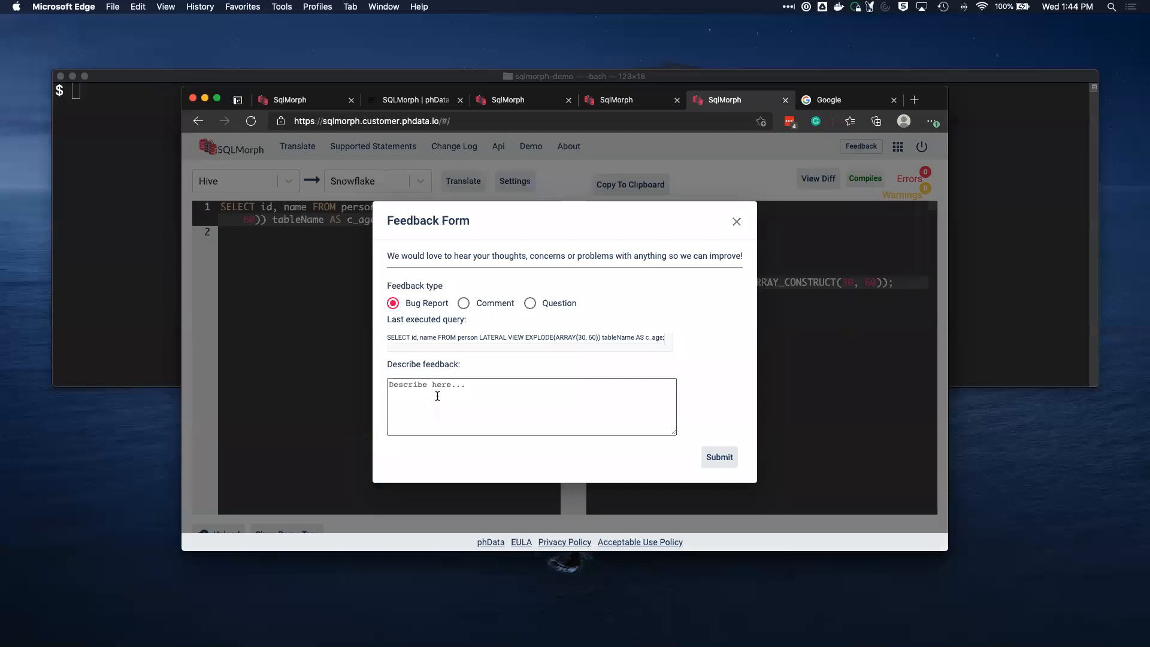
type("Didn't work")
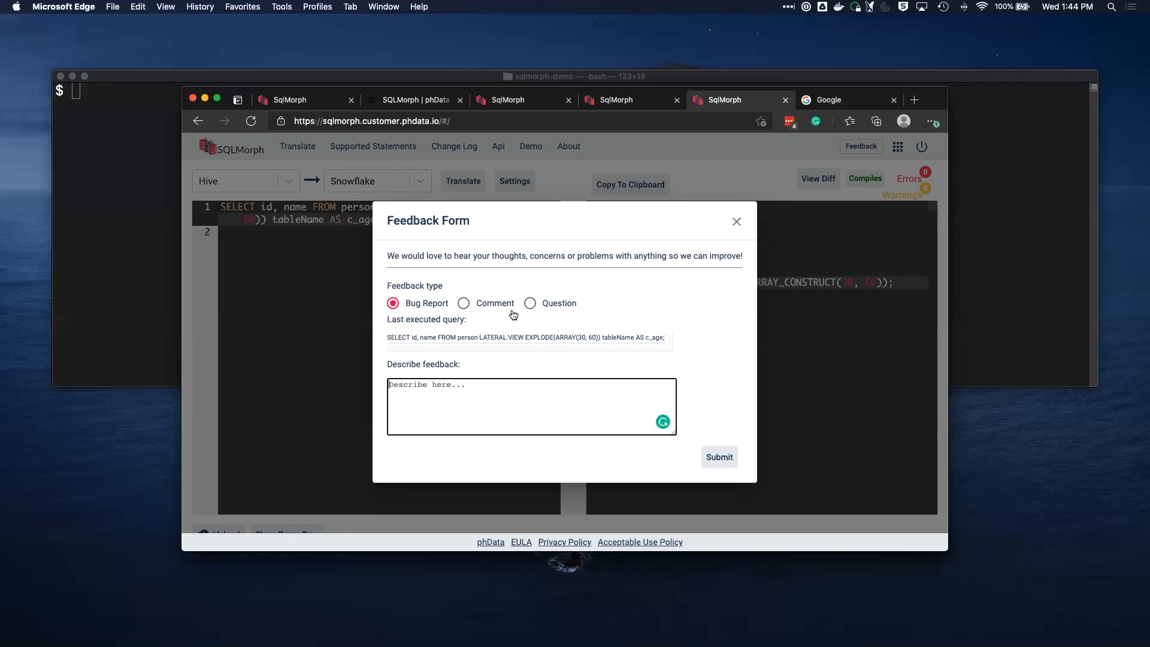
mouse_move(510, 309)
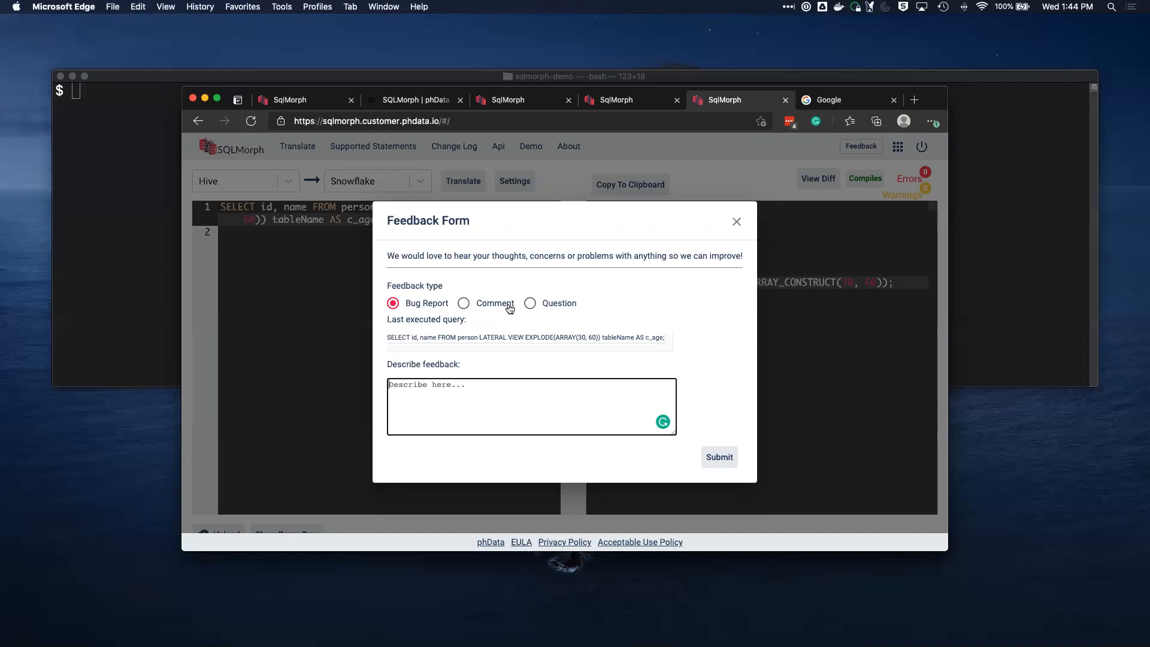
mouse_move(732, 227)
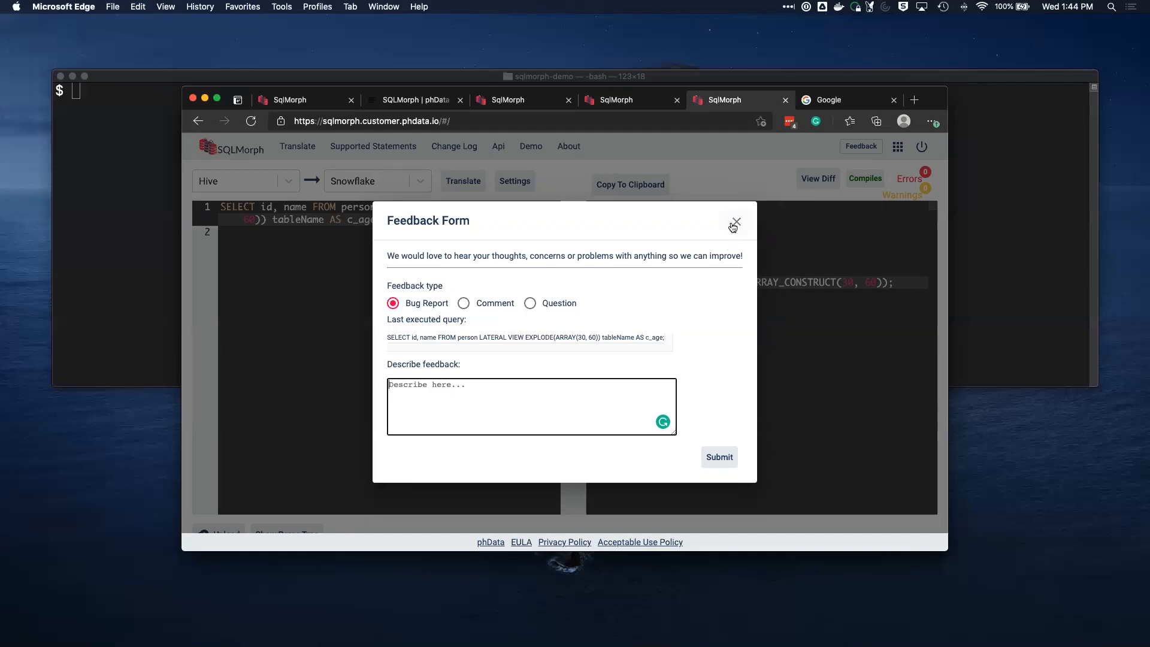
left_click(734, 223)
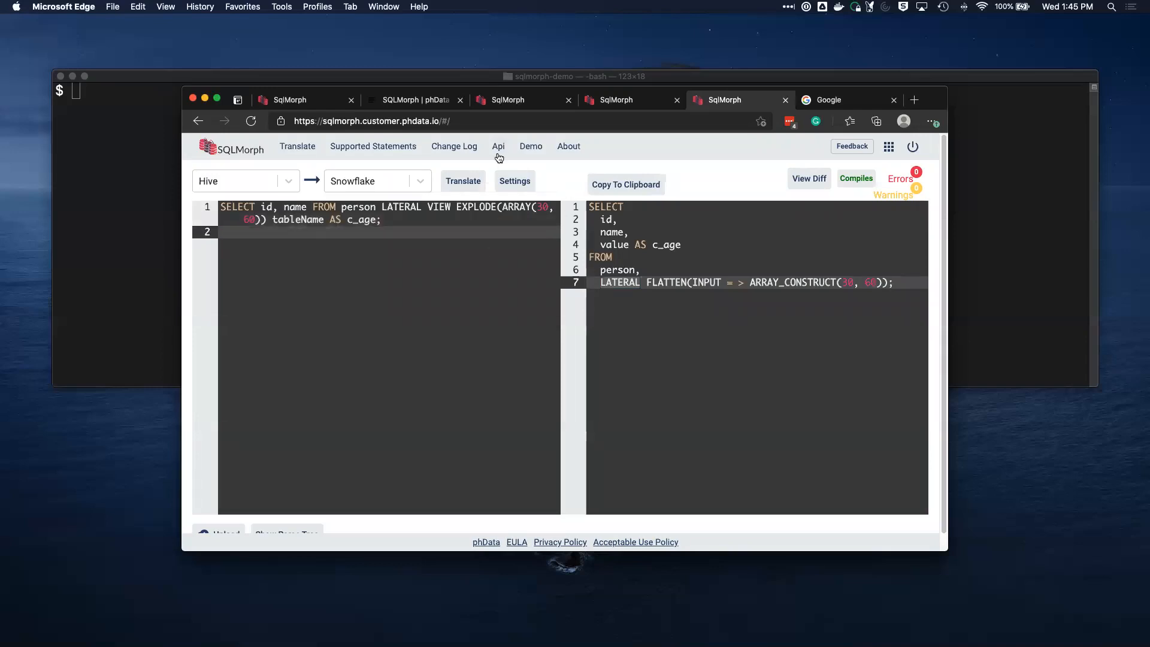
Step: View the Api page describing scripted use via the Python tool and auth token
left_click(498, 146)
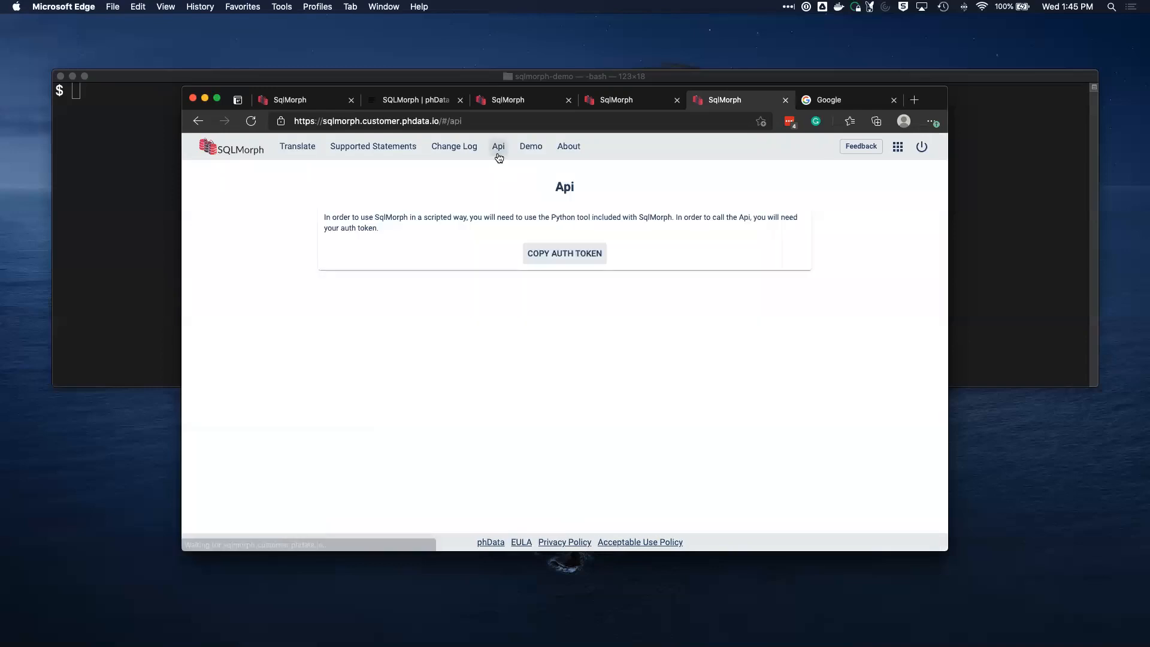
mouse_move(497, 261)
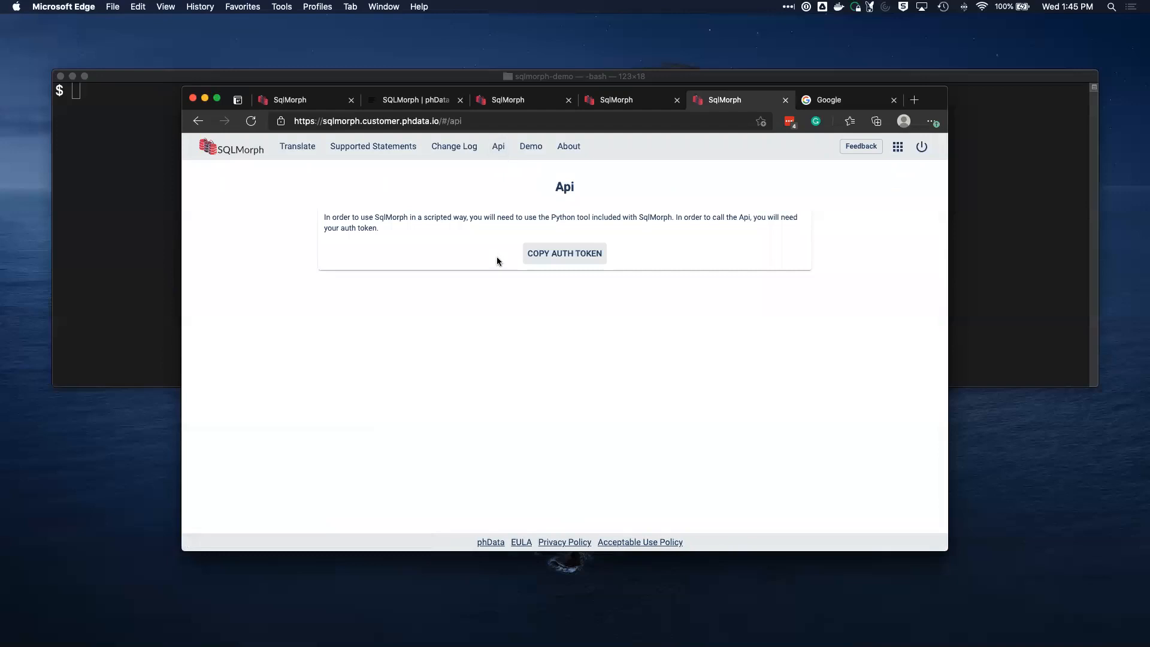
mouse_move(505, 230)
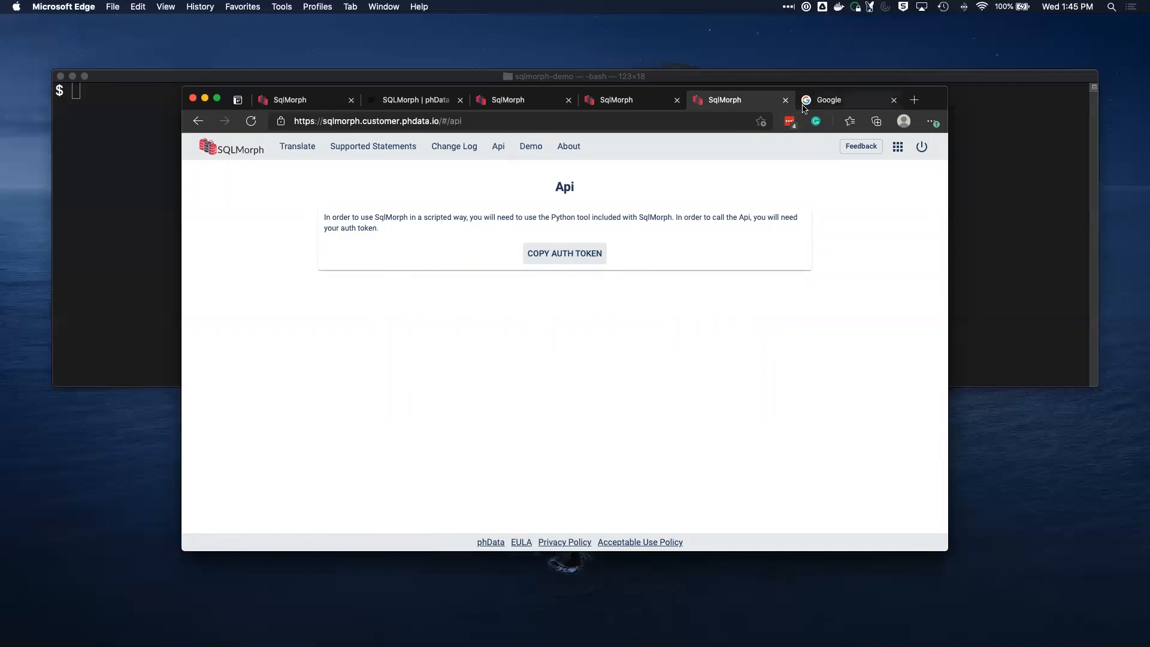
mouse_move(816, 121)
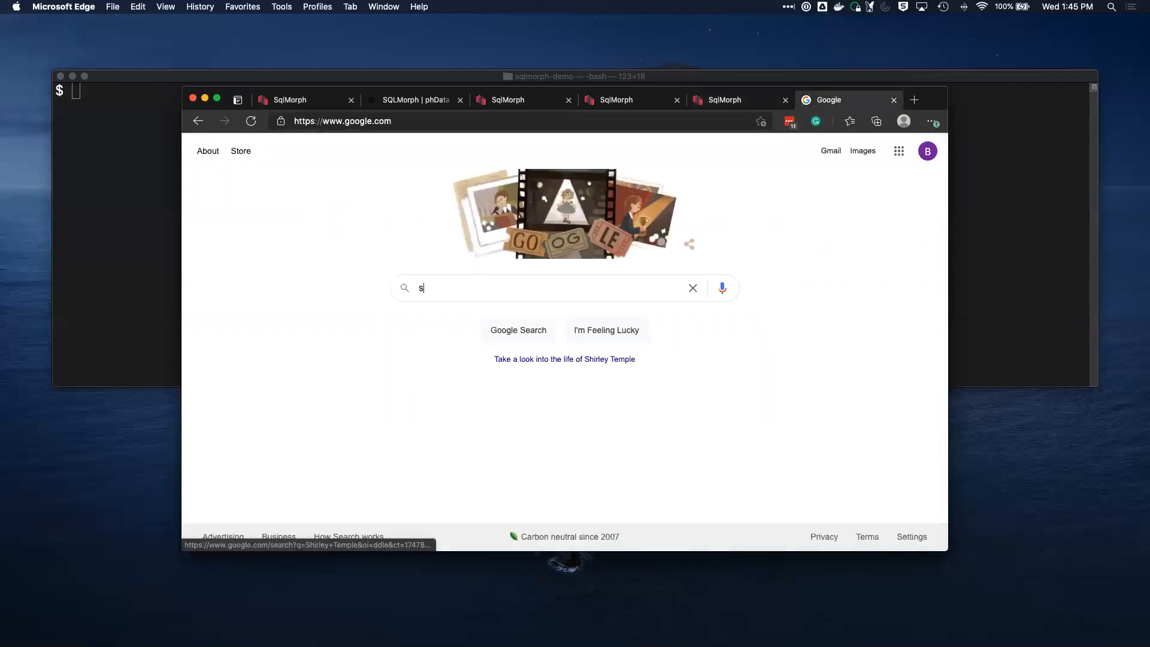
Step: Search Google for 'sqlmorph api' and pick the sqlmorph-api PyPI result
type("qlmorph api")
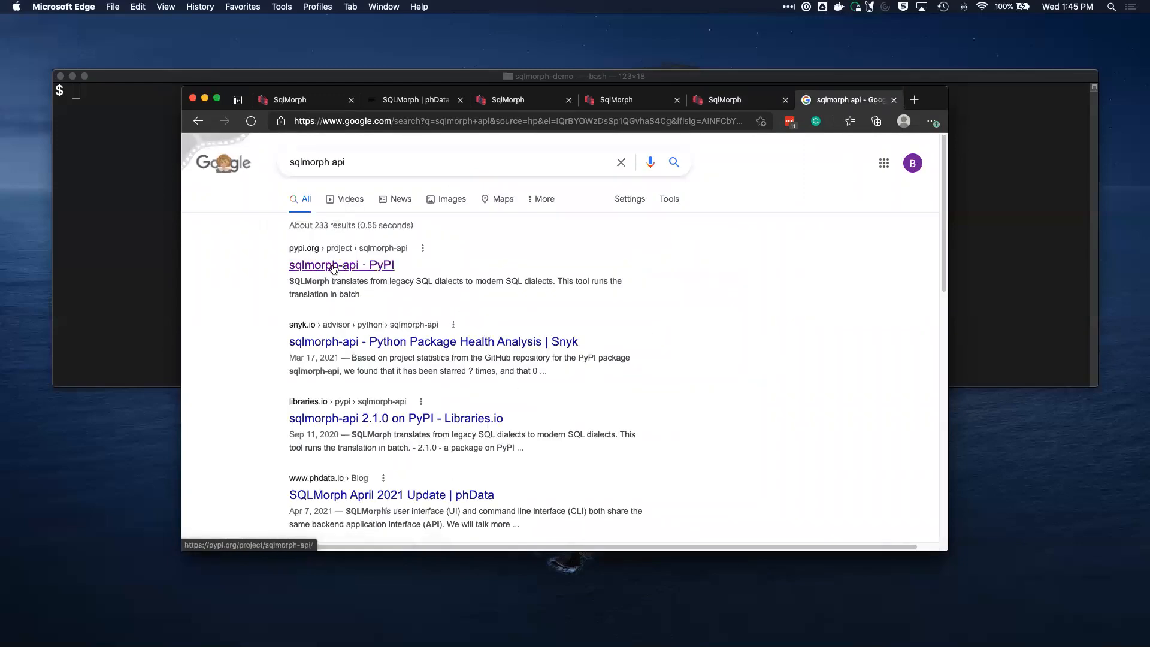
left_click(342, 265)
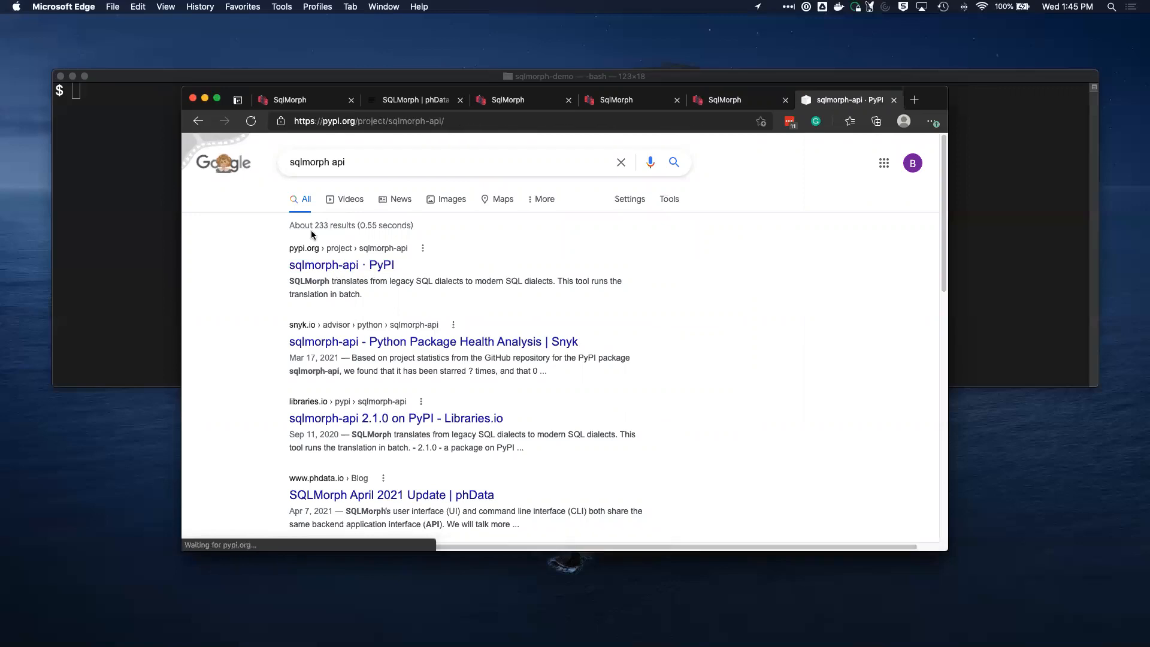
Step: From the sqlmorph-api 2.3.1 PyPI page, run 'pip install sqlmorph-api' in Terminal successfully
left_click(340, 265)
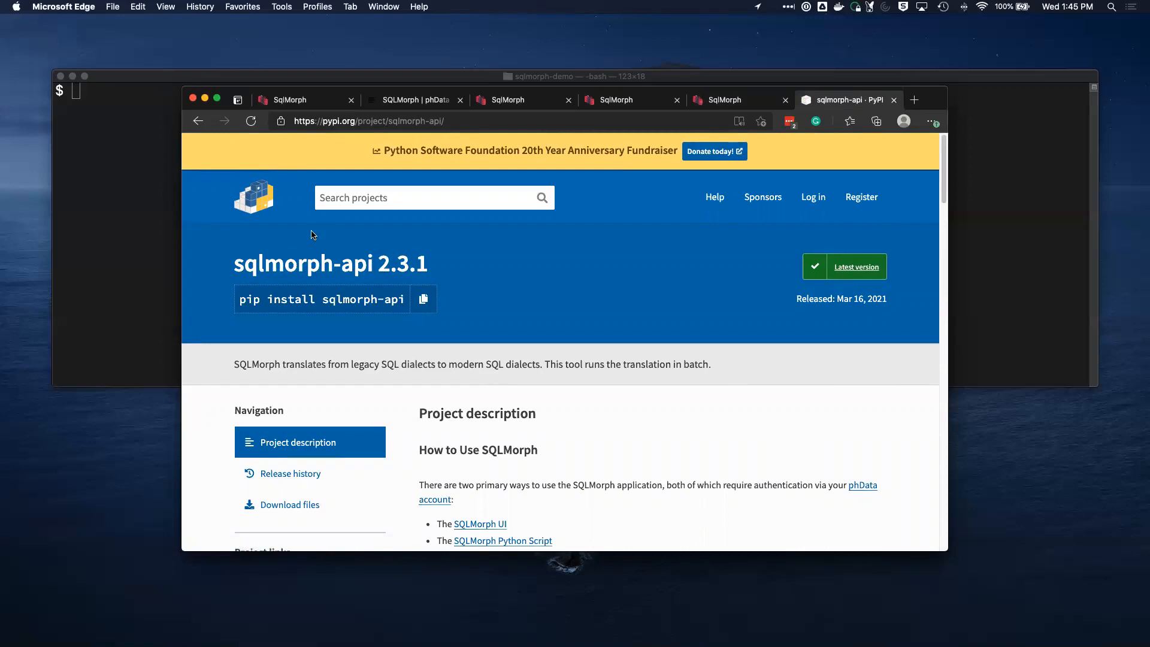
mouse_move(536, 443)
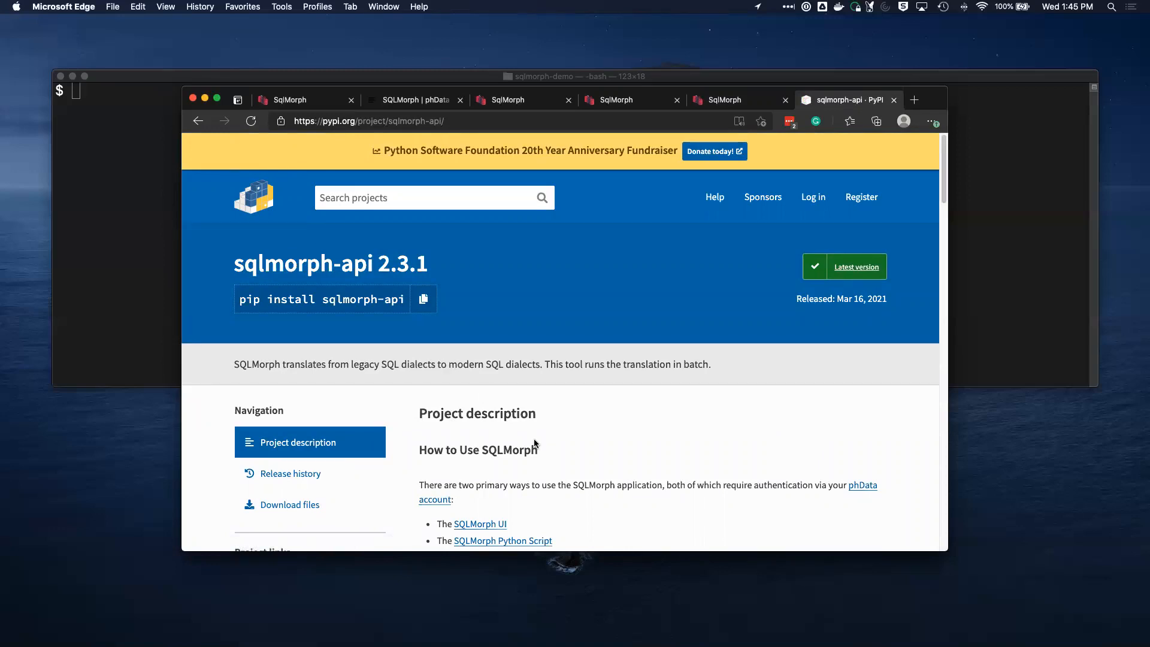
scroll("down", 3)
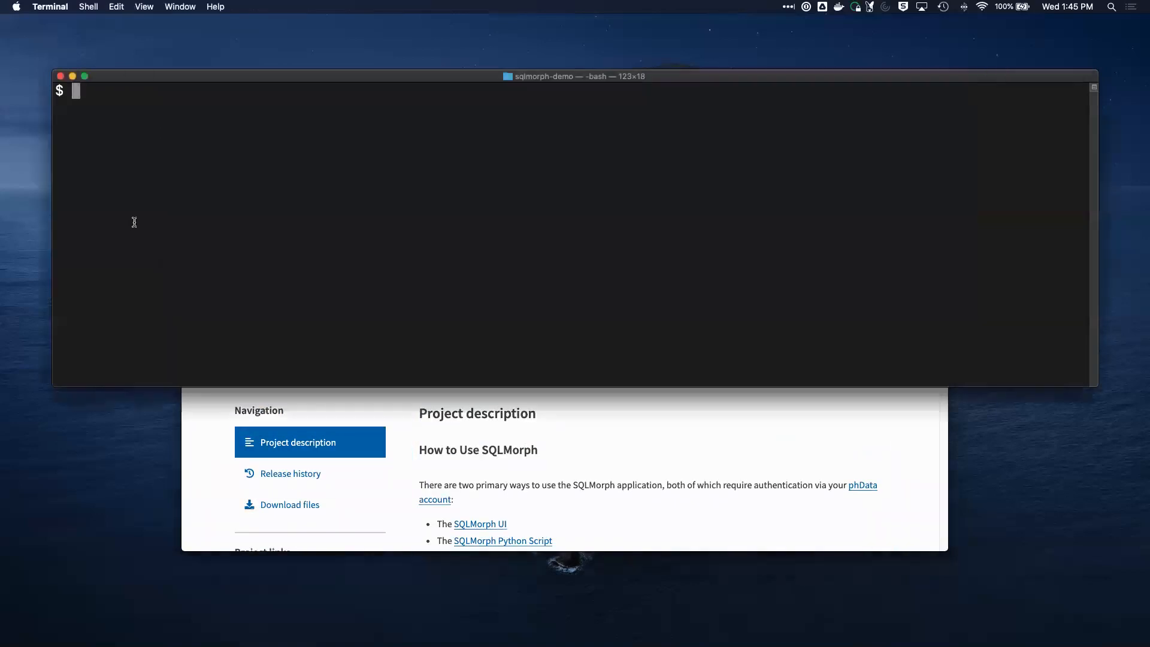
type("pip install sqlmorph-api")
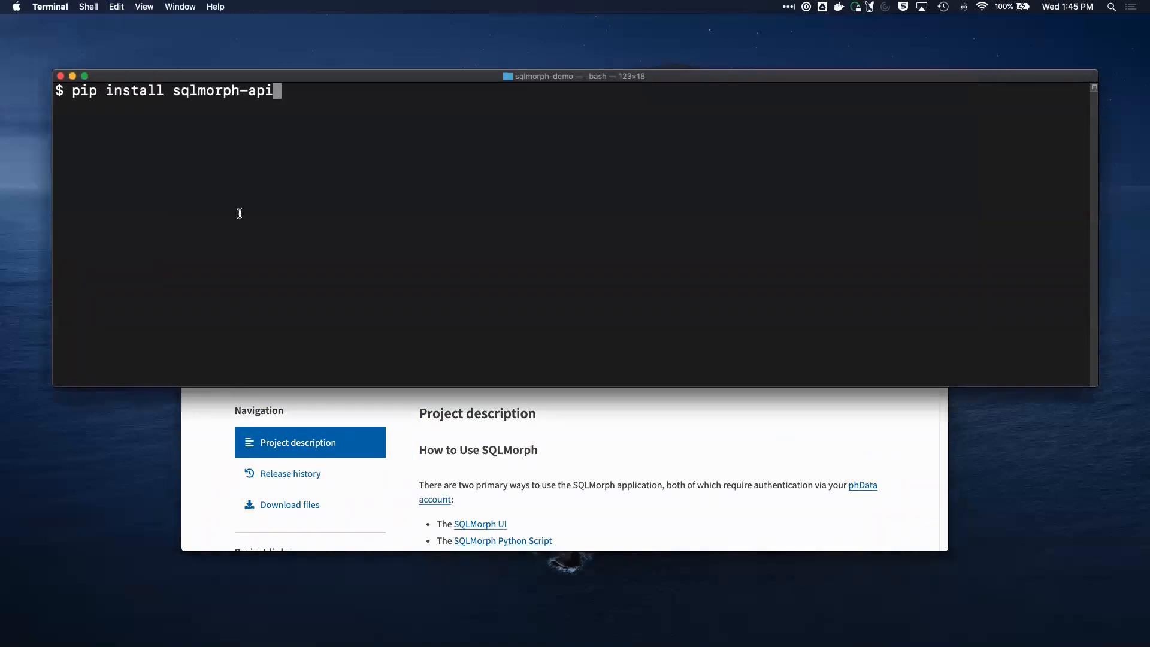
key("Return")
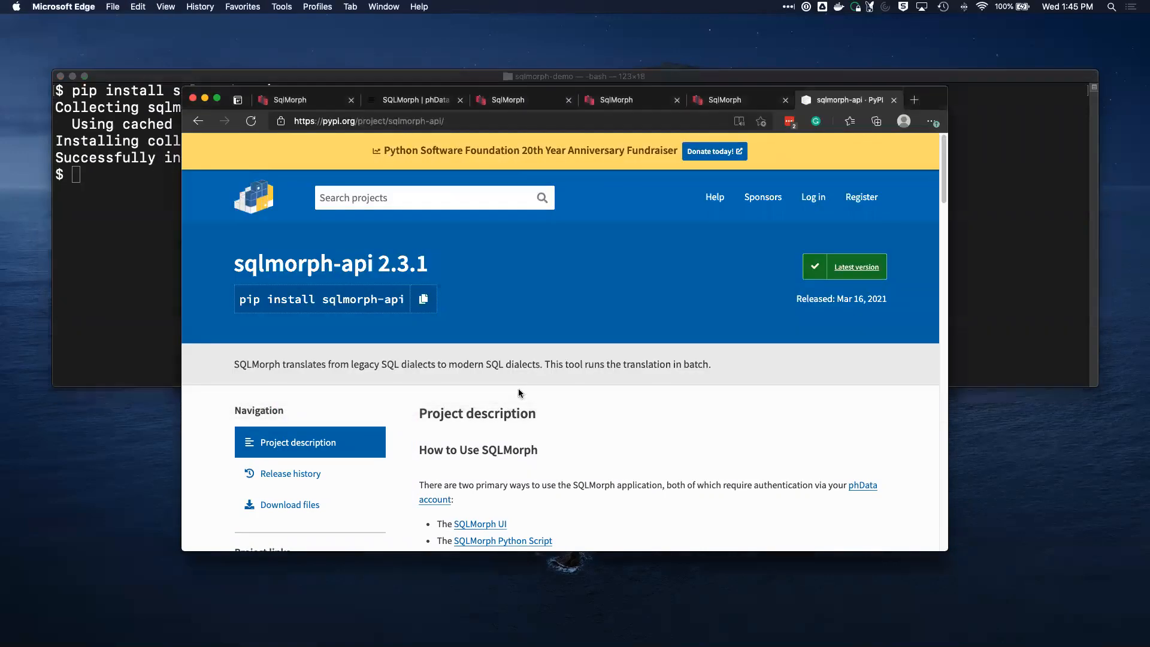
Step: Scroll the PyPI description to the 'python3 -m sqlmorph_api --help' command and parameter listing
scroll("down", 3)
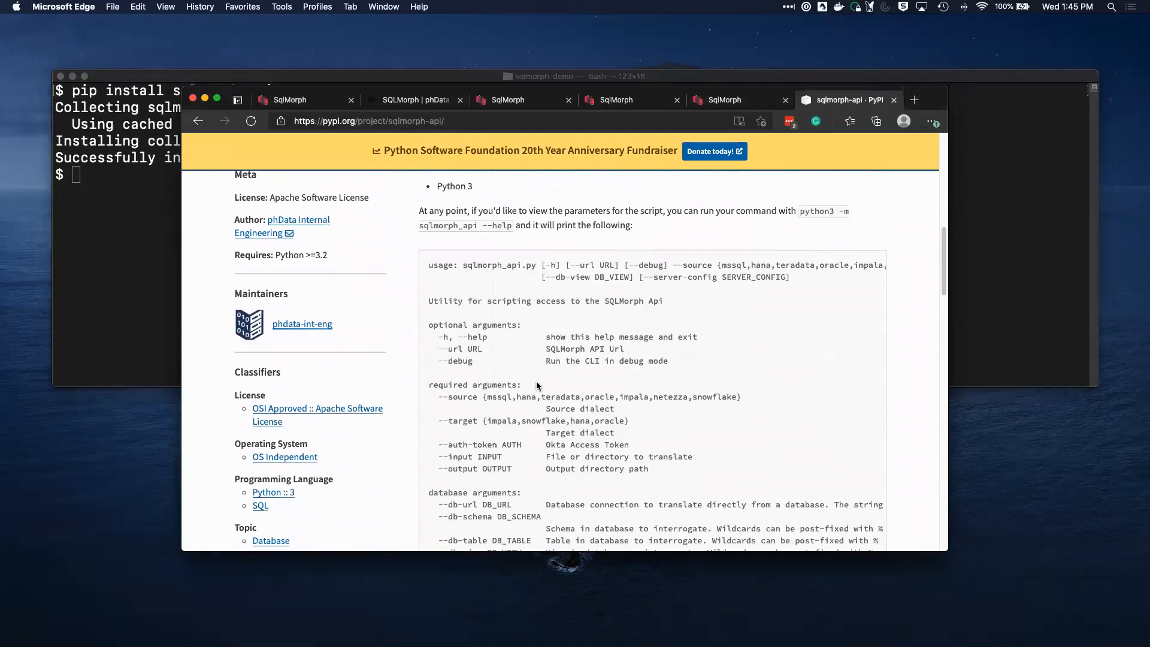
mouse_move(798, 211)
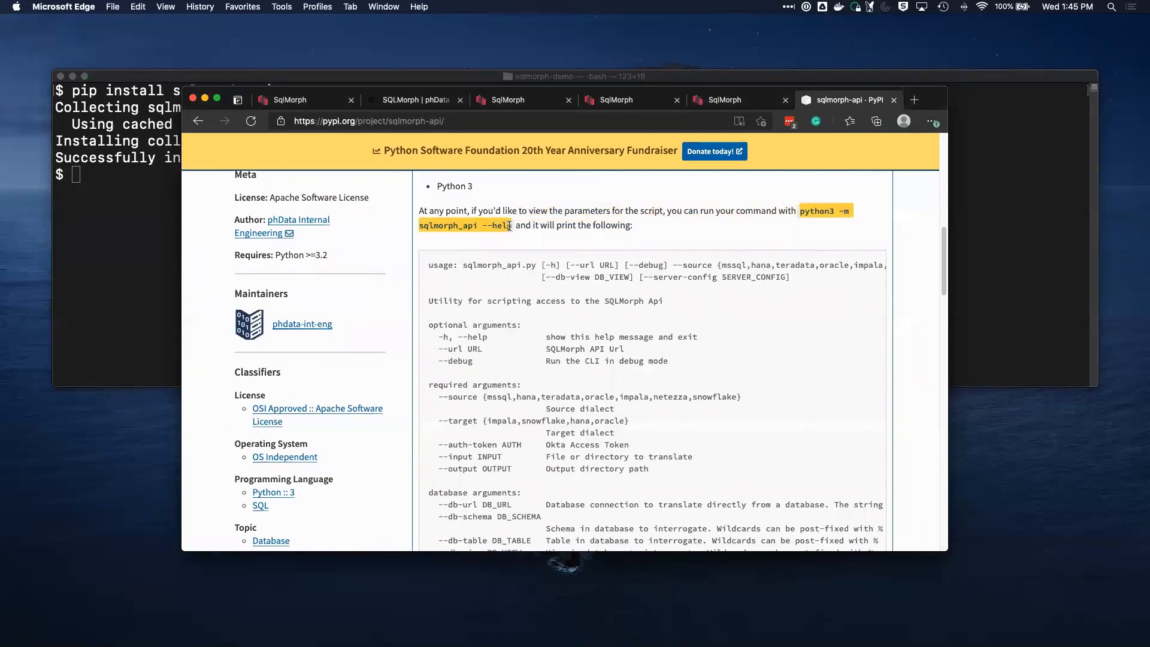
scroll("up", 3)
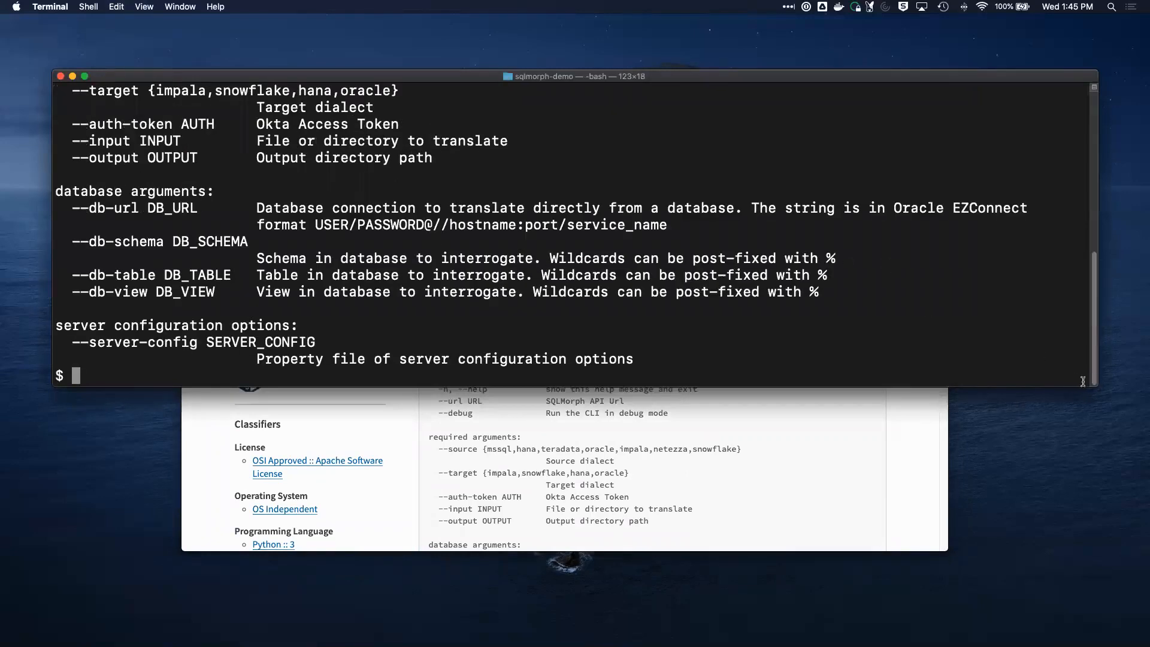
Step: Start the command: python3 -m sqlmorph_api --source mssql --target snowflake
type("python3 -m sqlmorph_api --help")
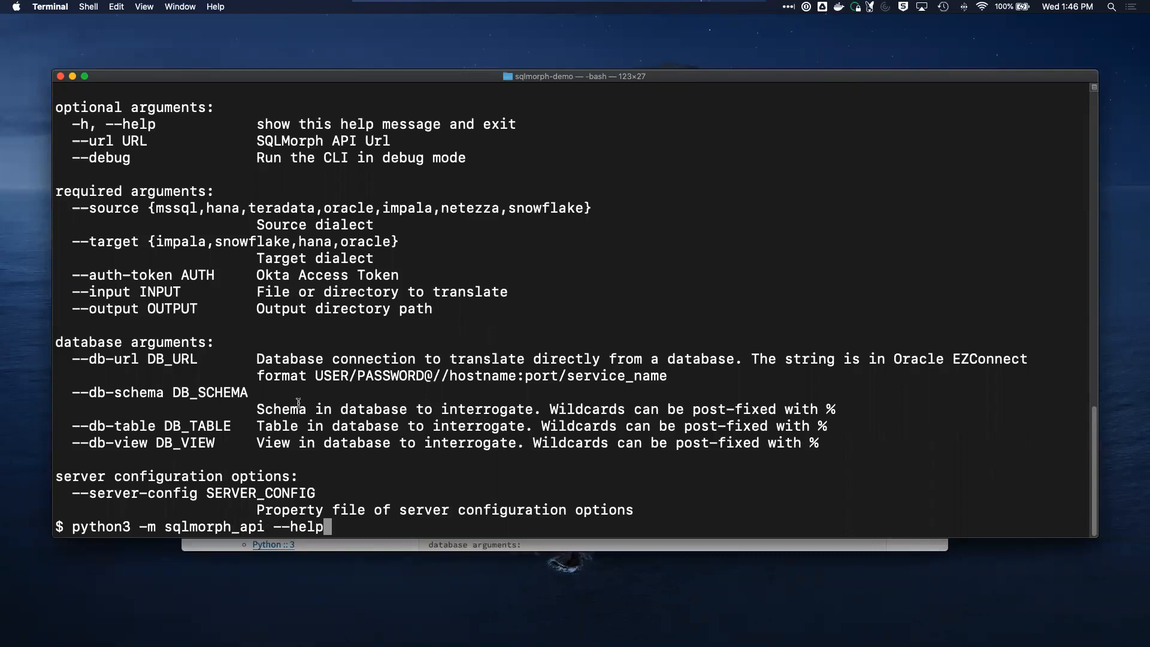
key("backspace")
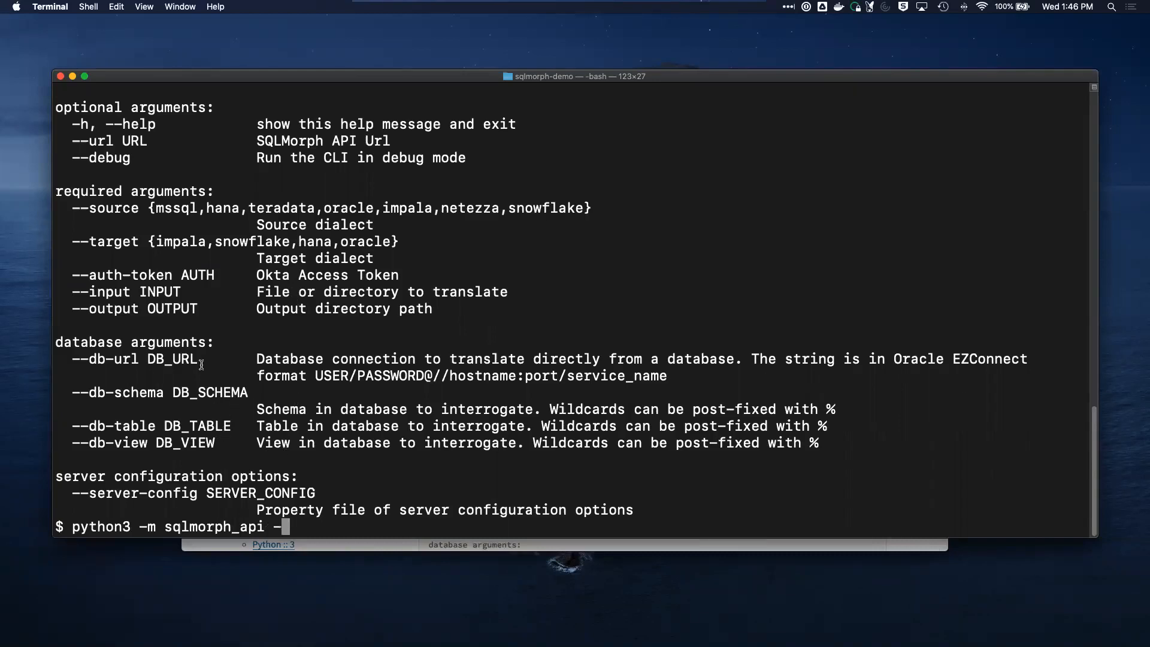
double_click(104, 207)
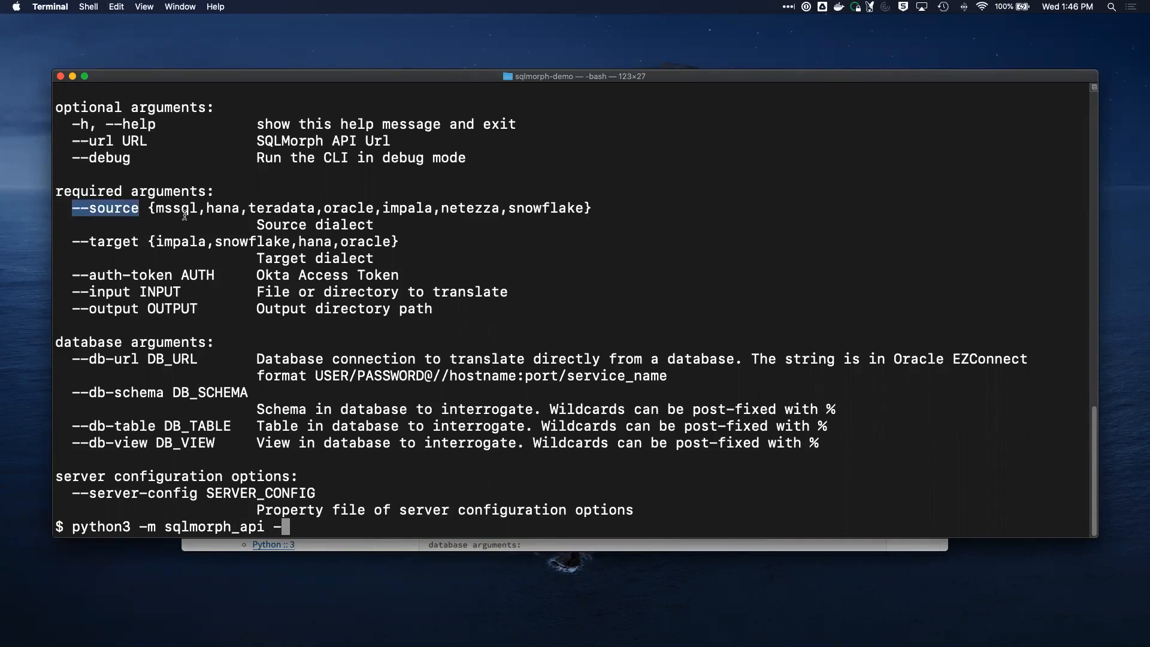
type("--source")
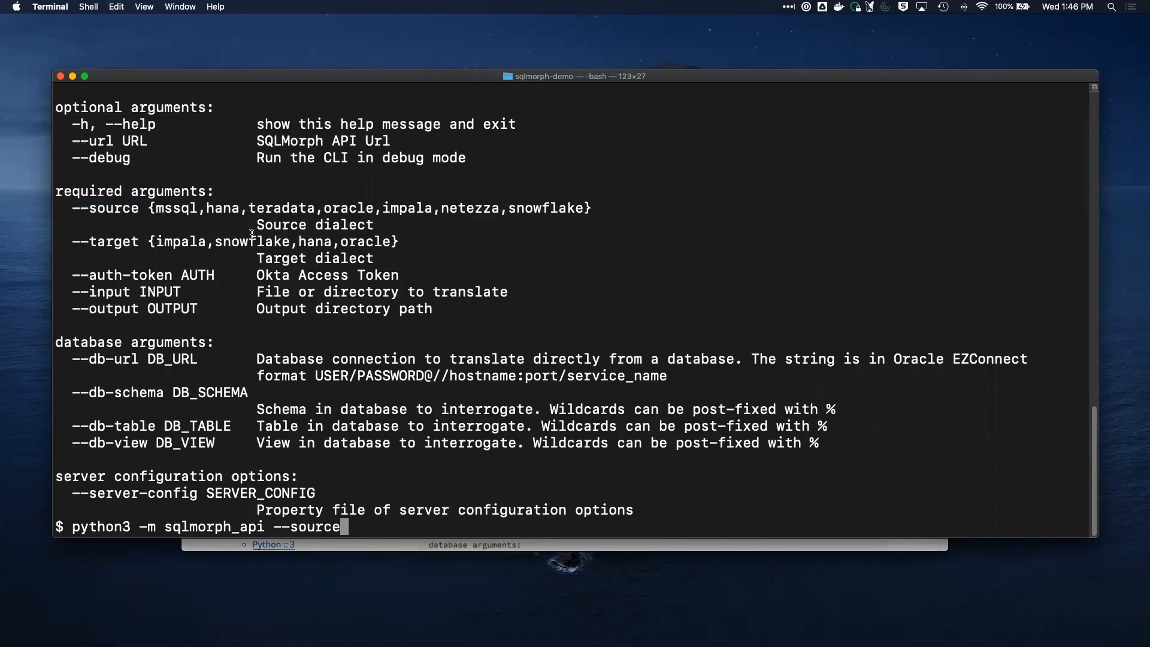
type("mssql")
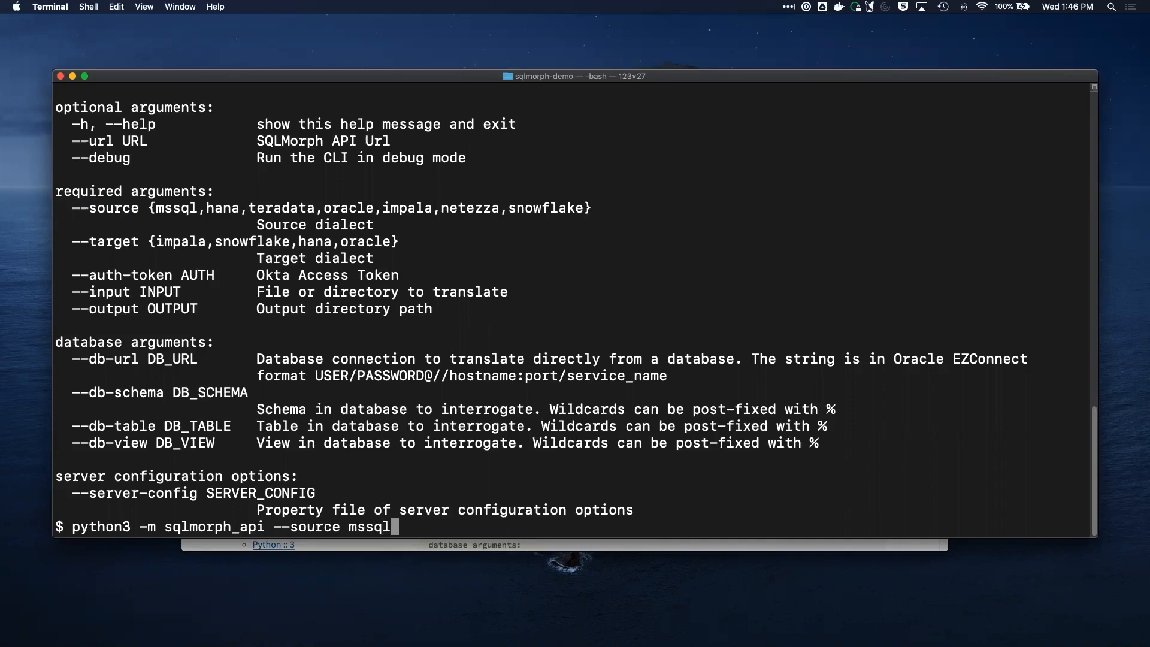
type("--target s")
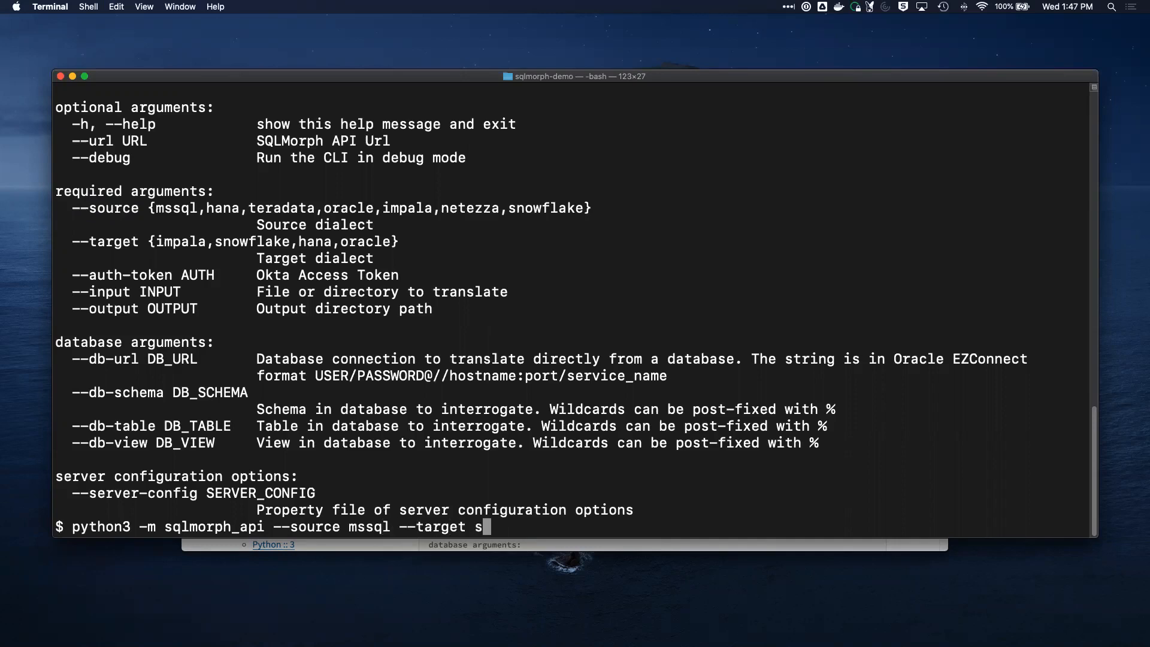
type("nowflake")
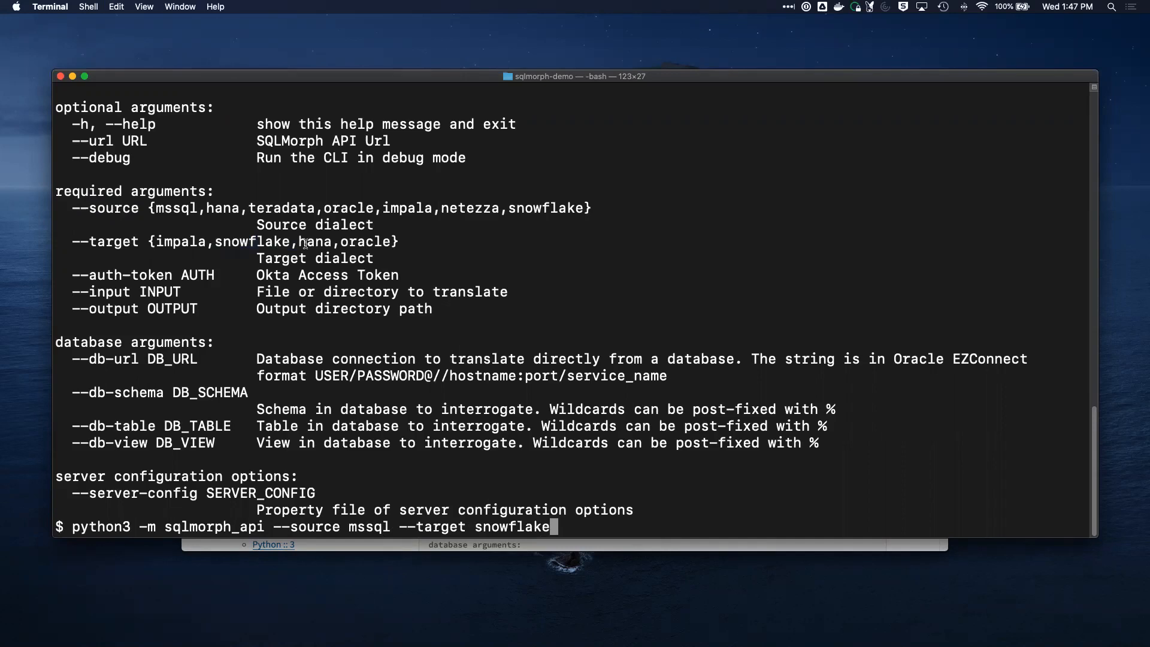
mouse_move(406, 248)
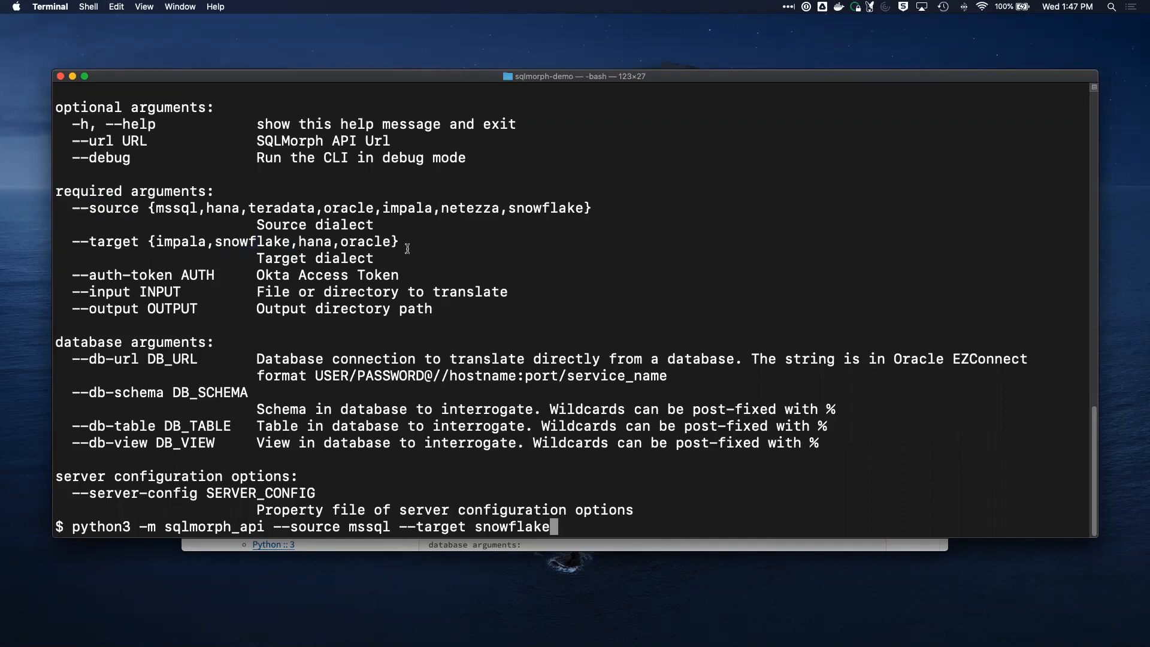
mouse_move(419, 249)
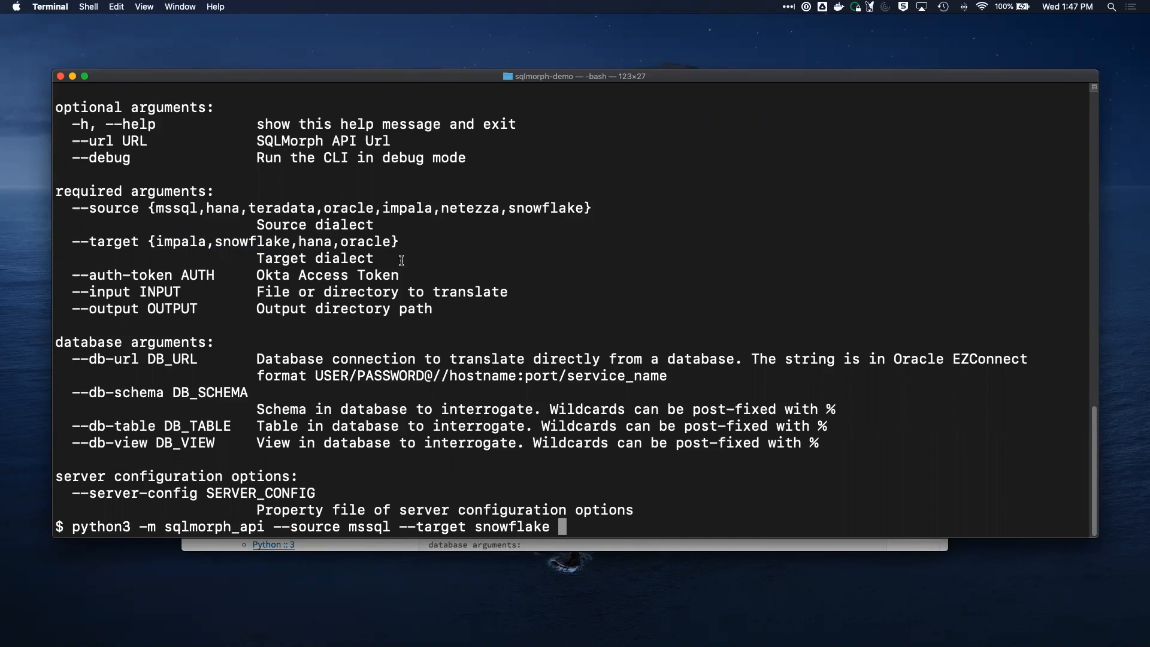
mouse_move(412, 258)
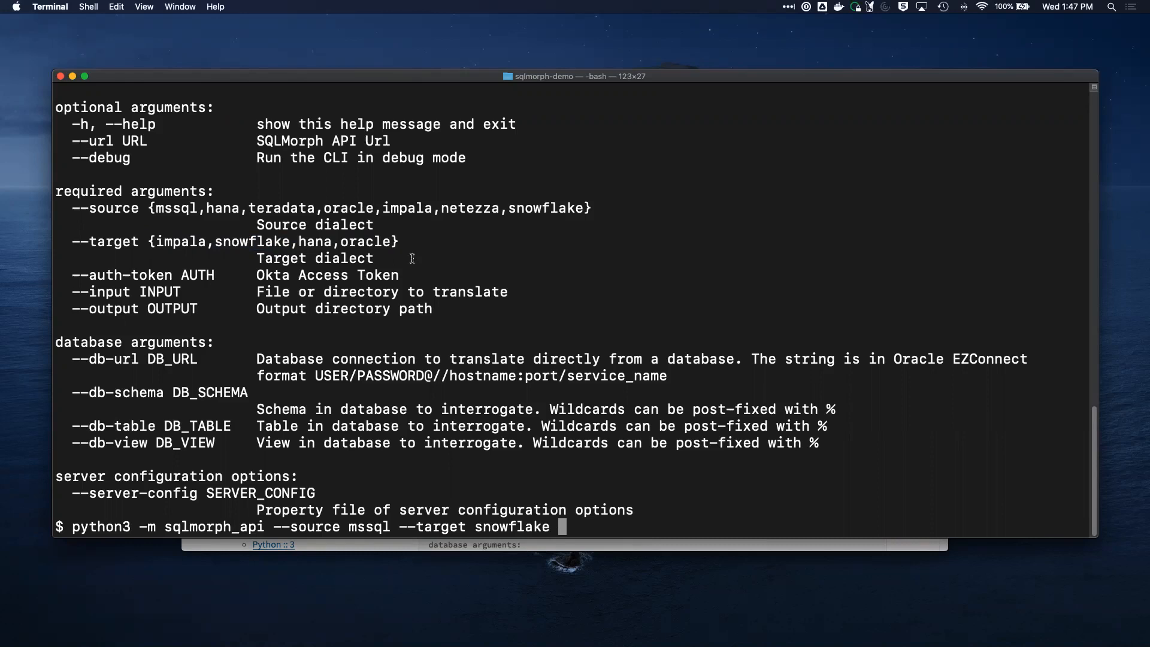
Step: Append --auth-token " and copy the auth token from the SQLMorph Api page
type("--auth-token")
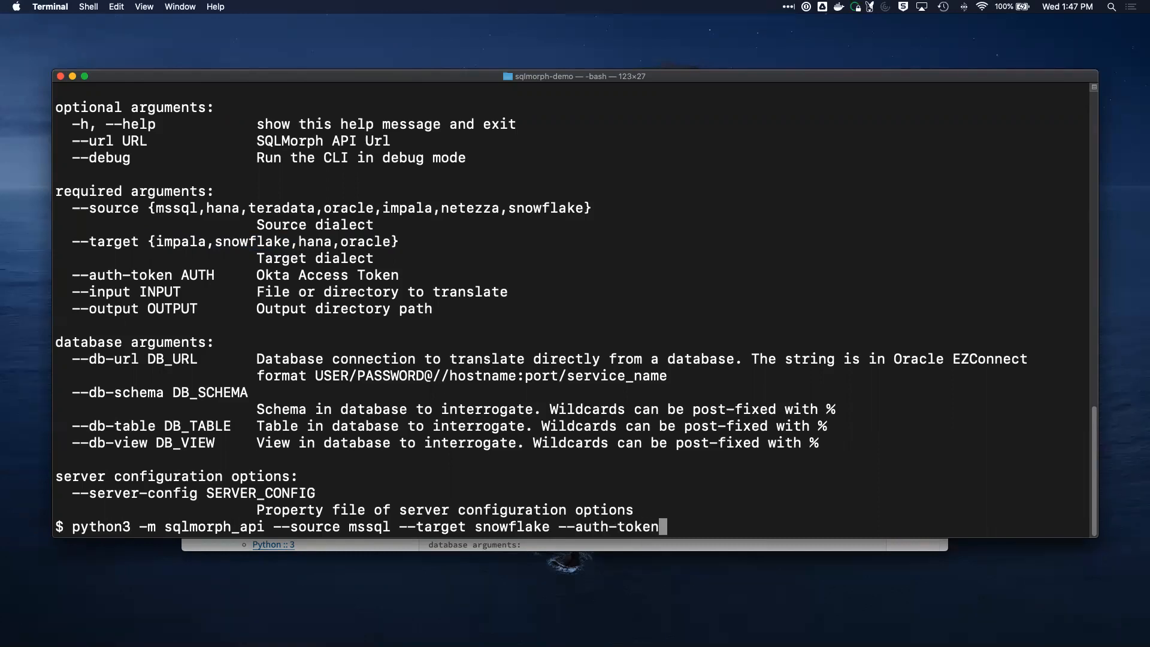
type("\"")
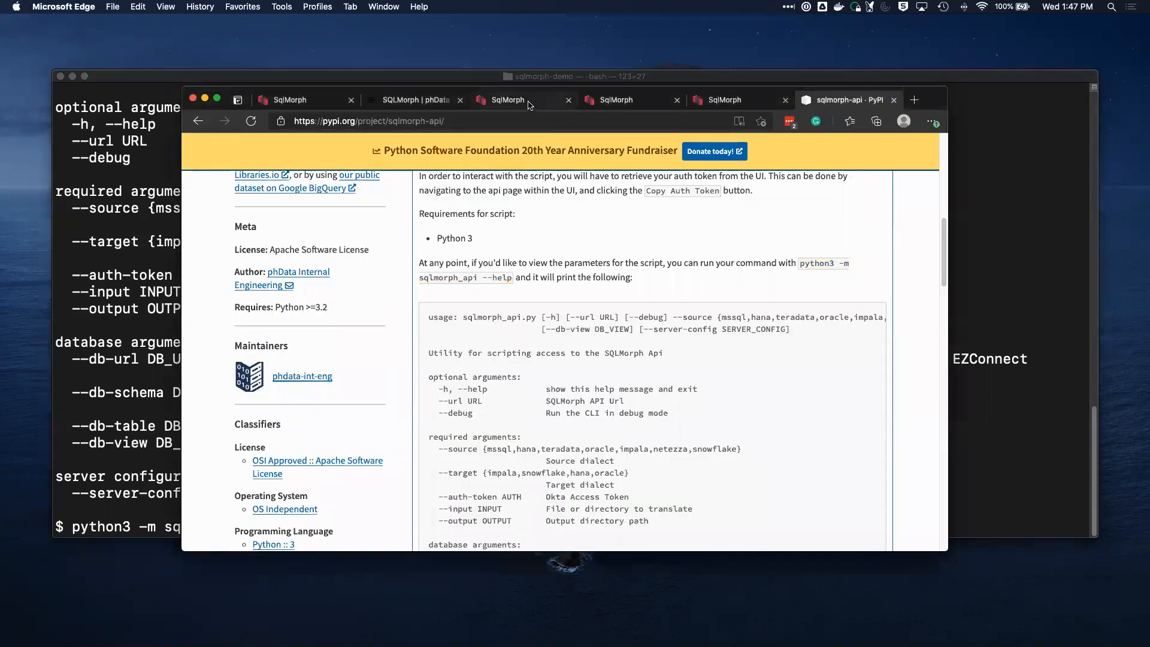
left_click(506, 99)
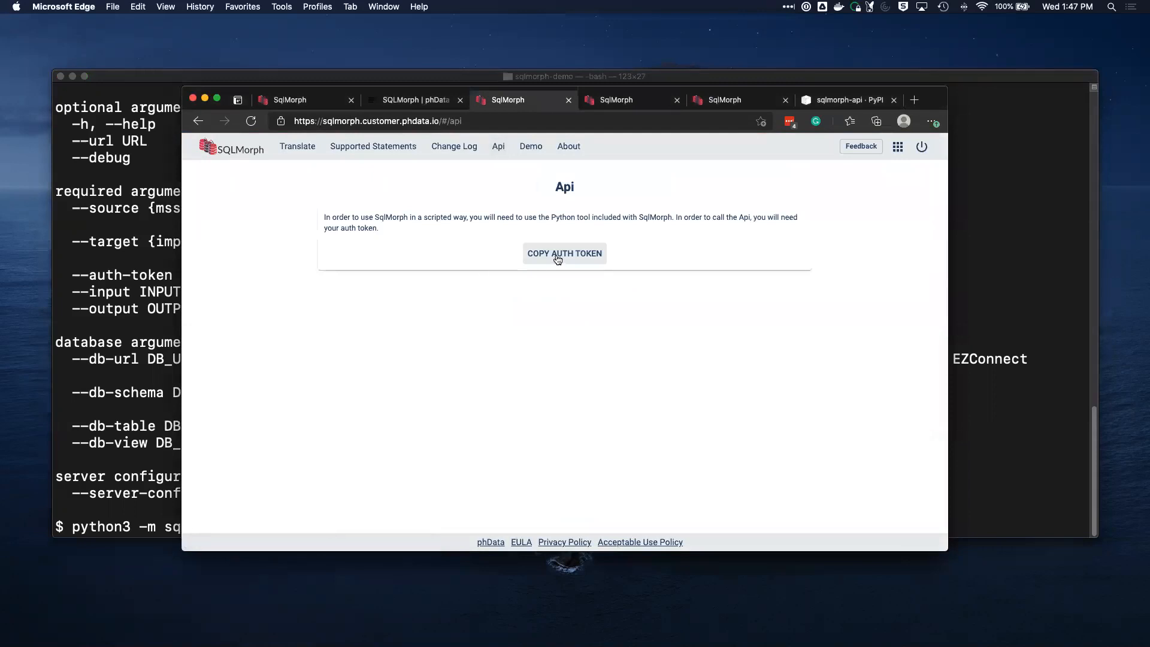
left_click(564, 253)
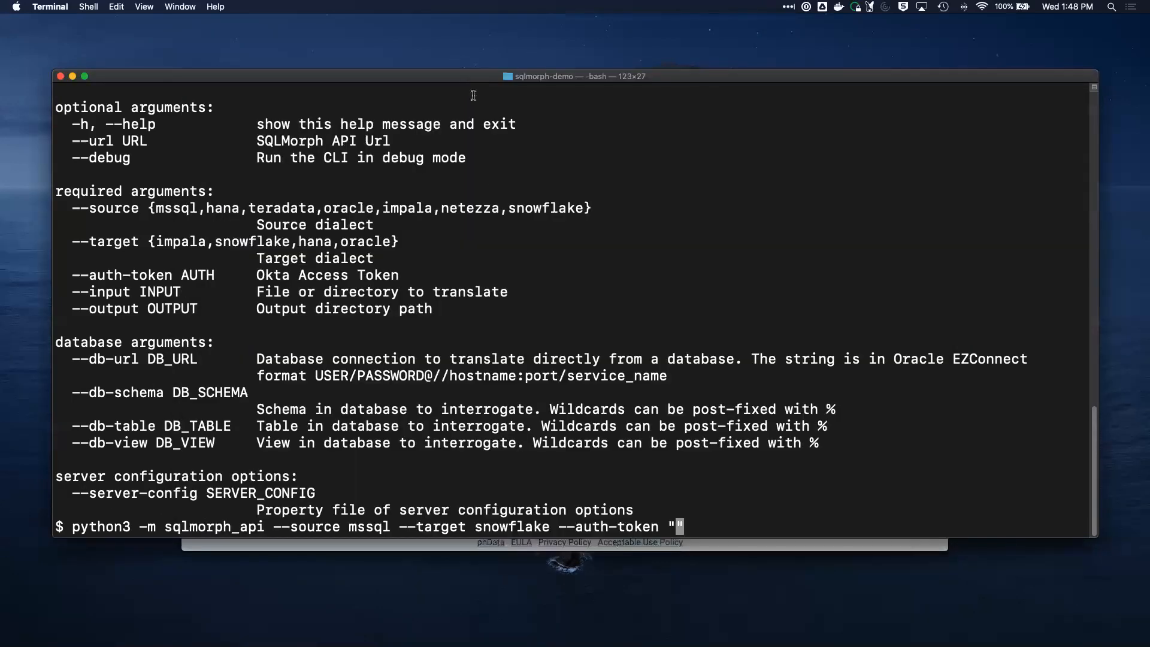
mouse_move(506, 213)
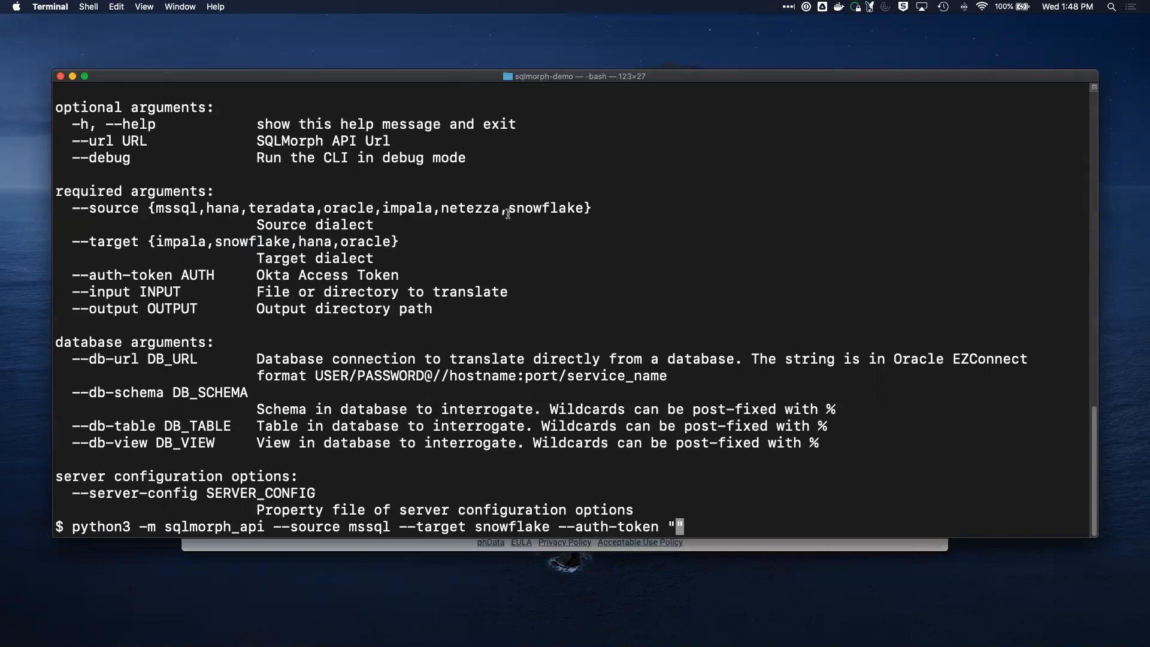
Step: Complete the command with token "XXX", --input dir/ and --output out/
type("XXX\"")
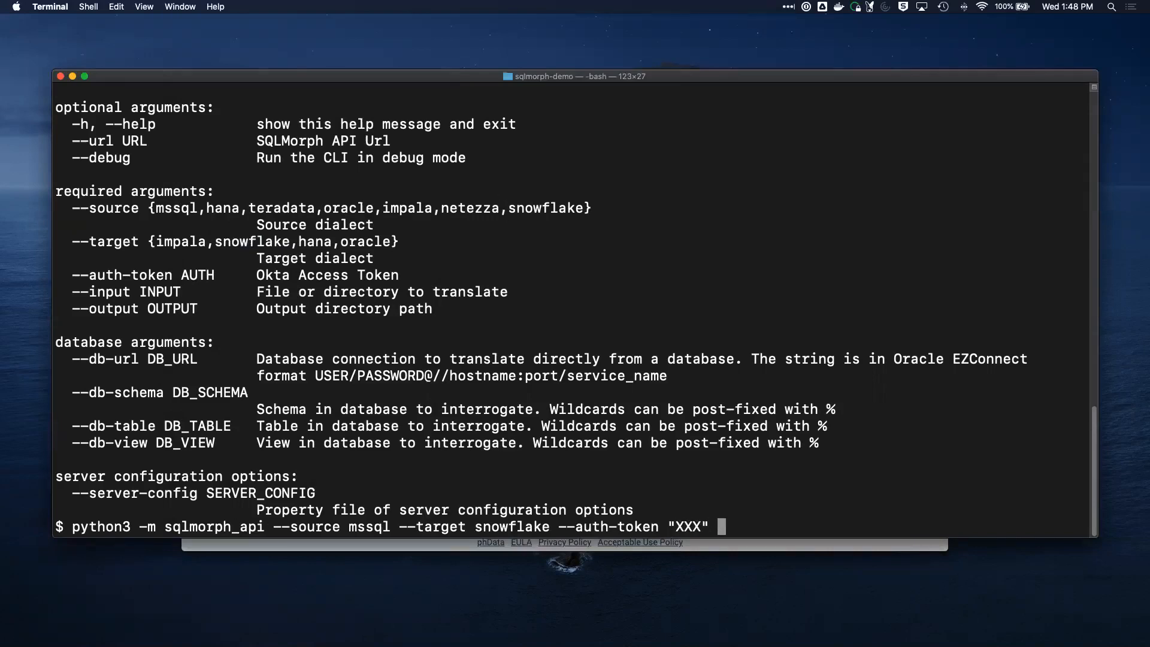
type("--input")
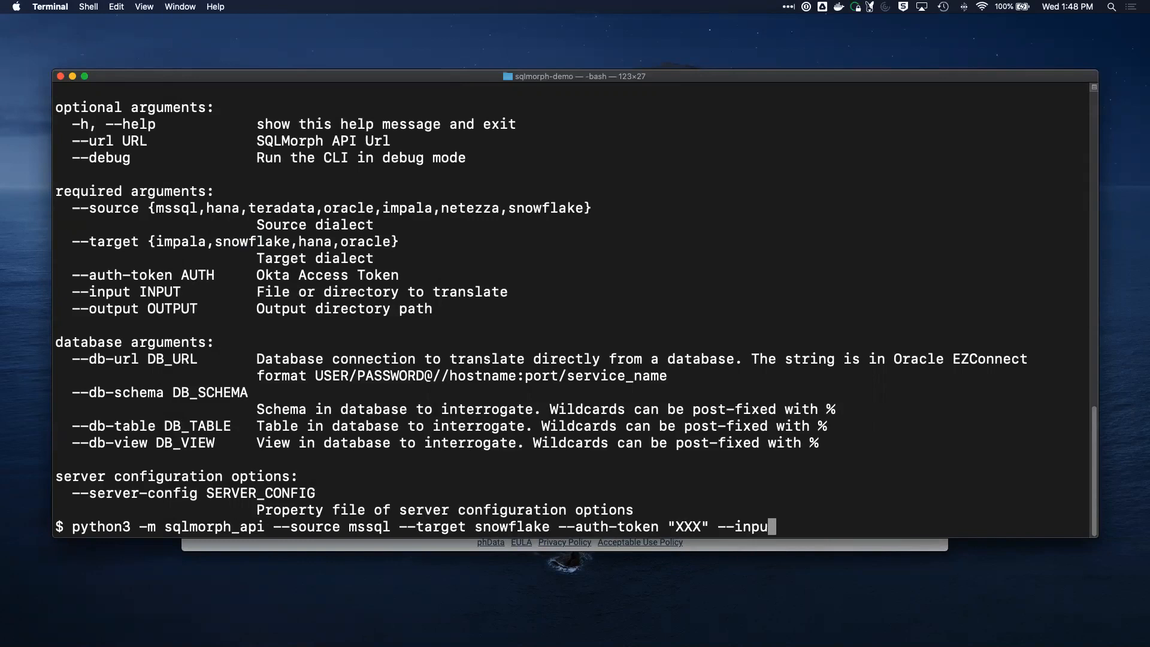
type("t")
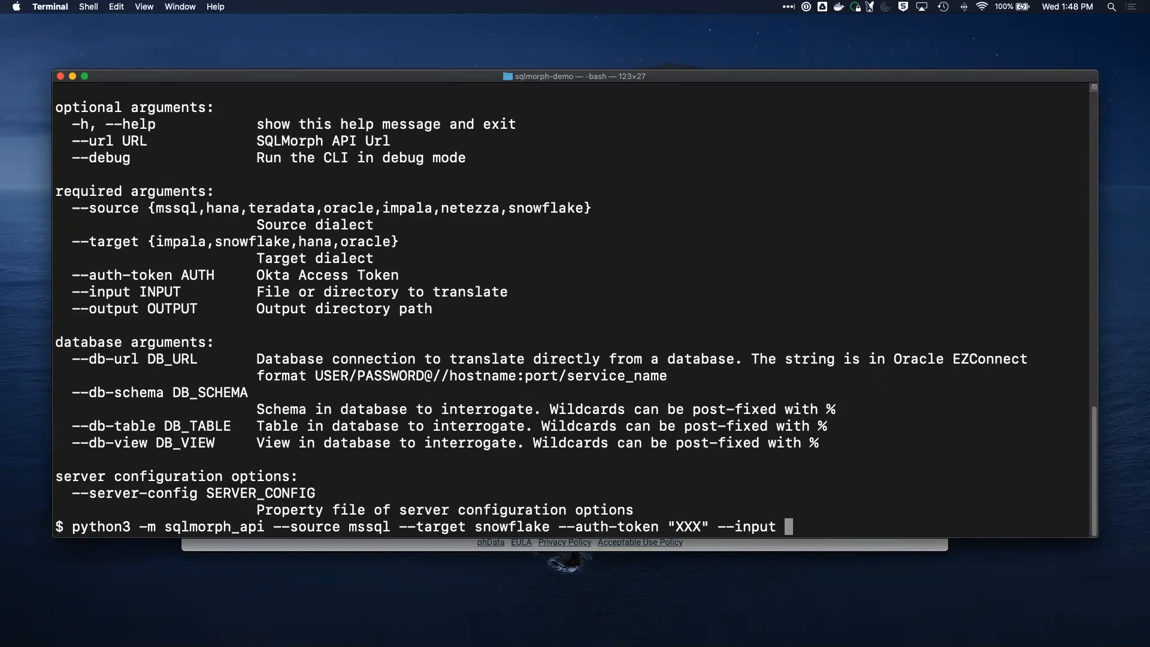
type("dir/")
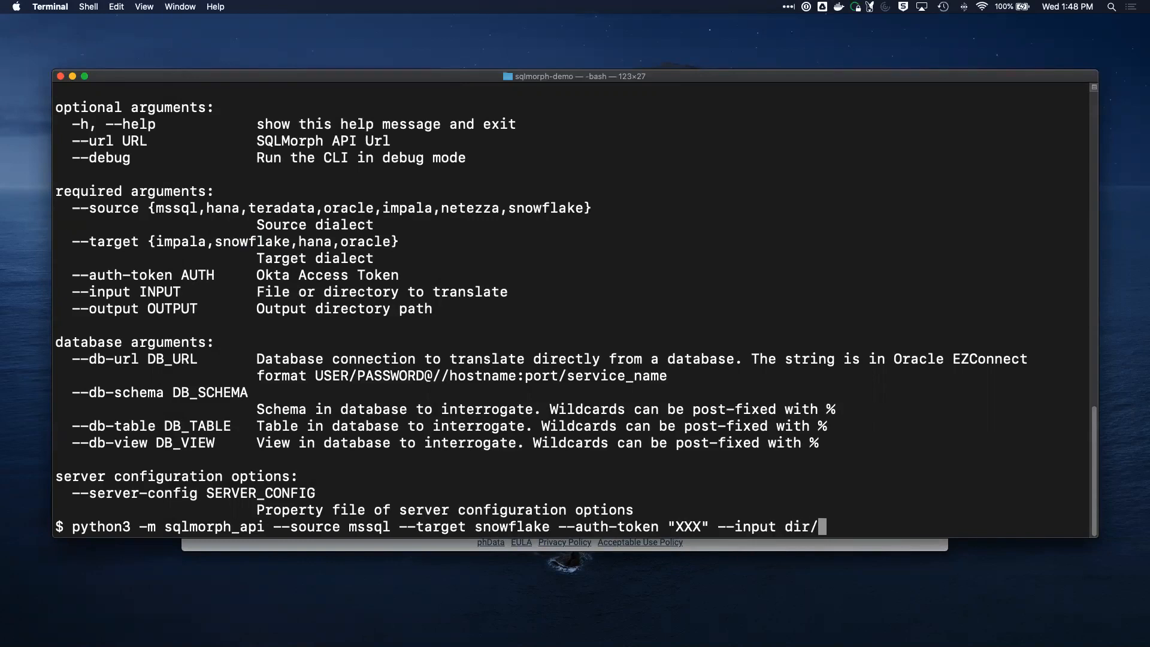
type("--oup")
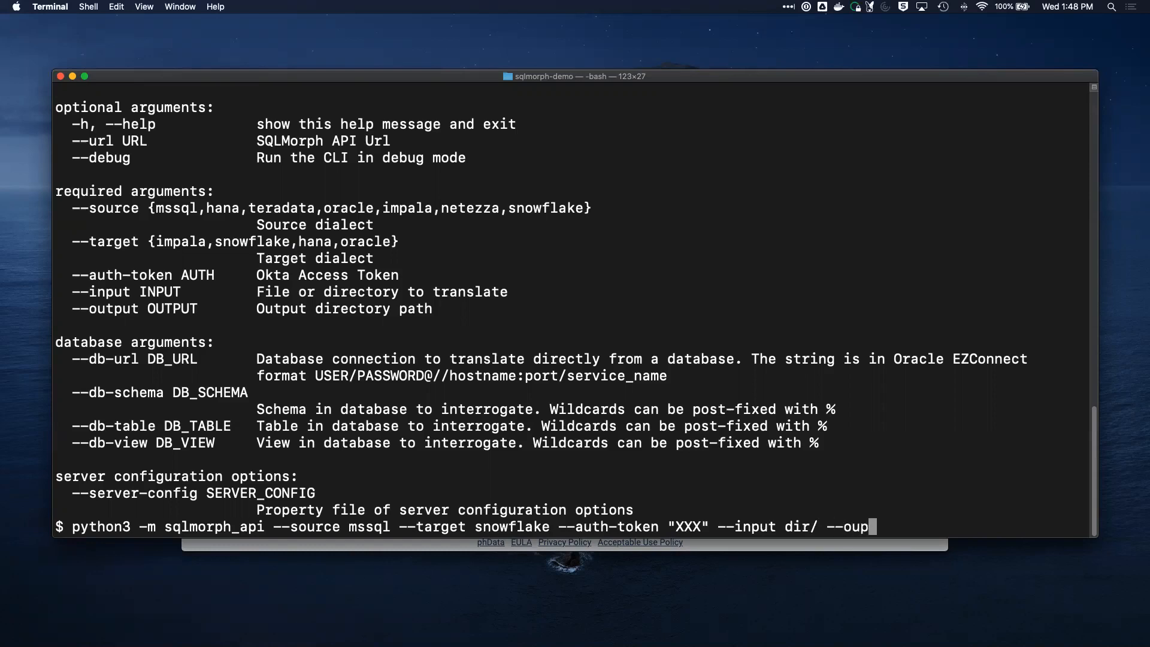
type("put")
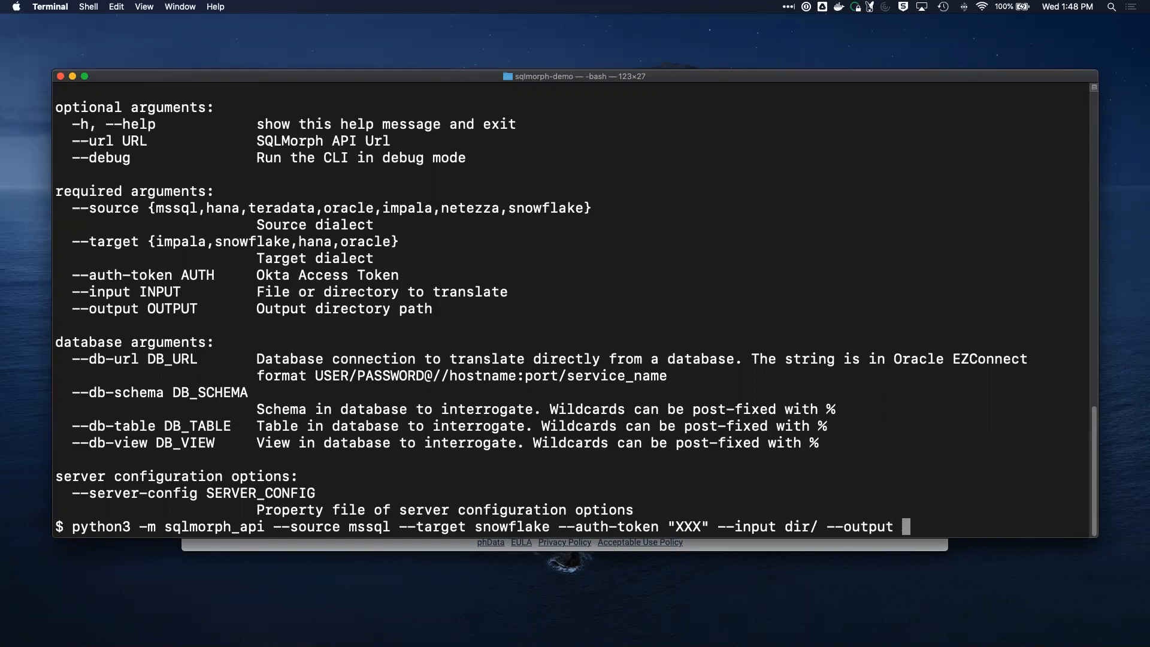
type("out/")
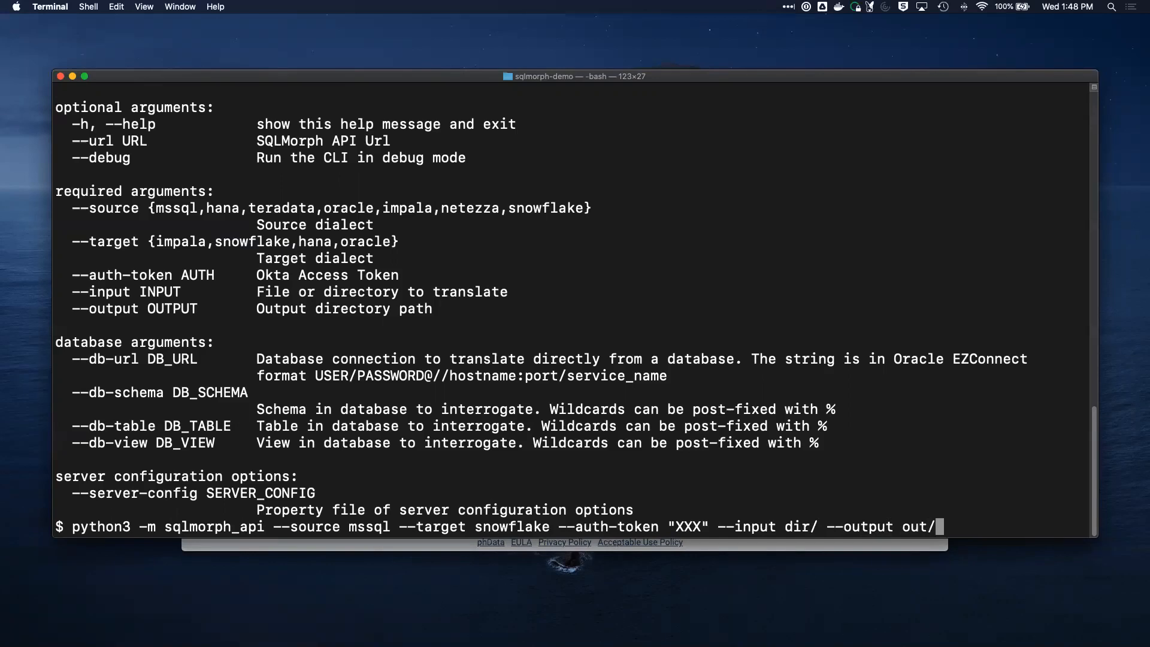
mouse_move(559, 276)
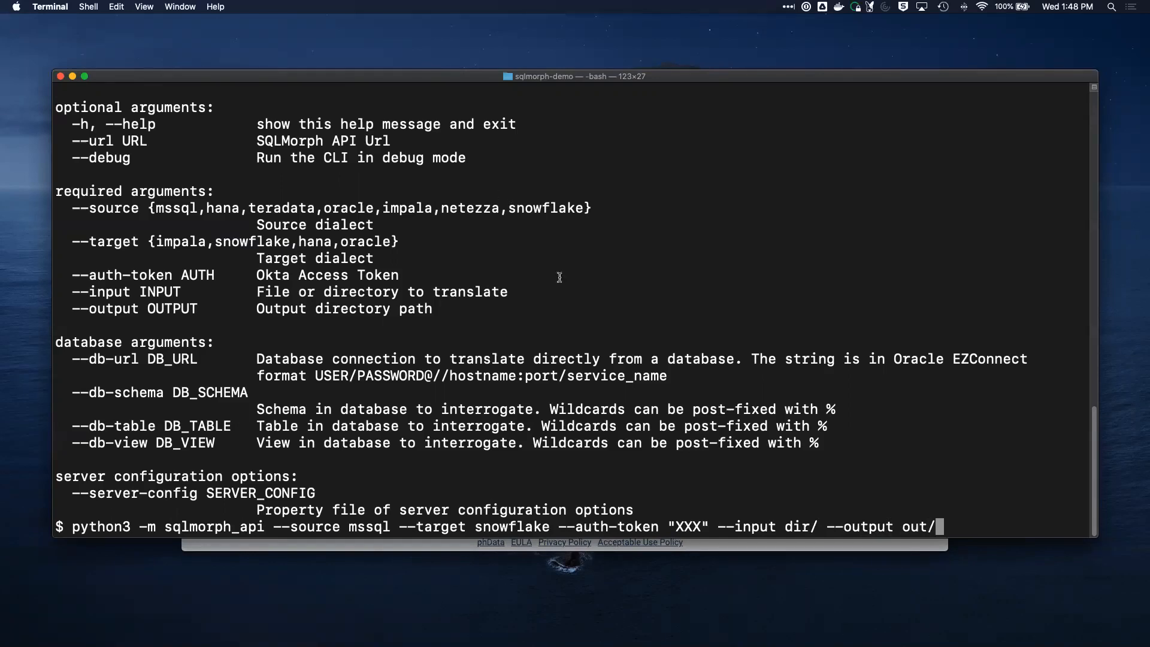
mouse_move(204, 260)
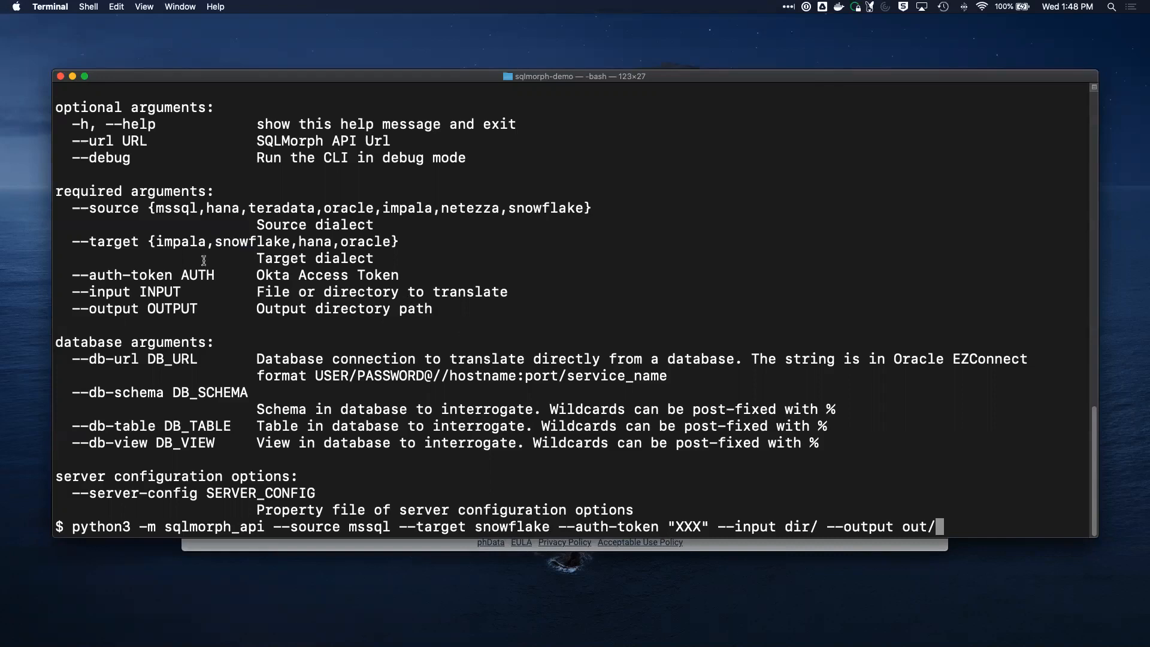
mouse_move(73, 359)
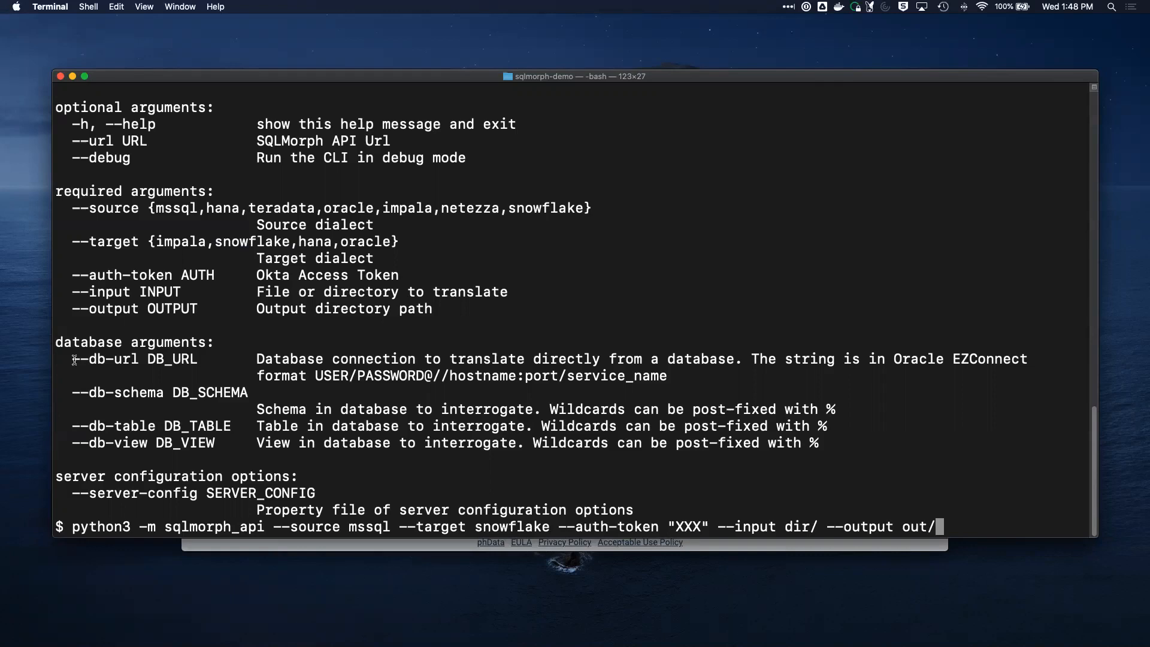
double_click(105, 359)
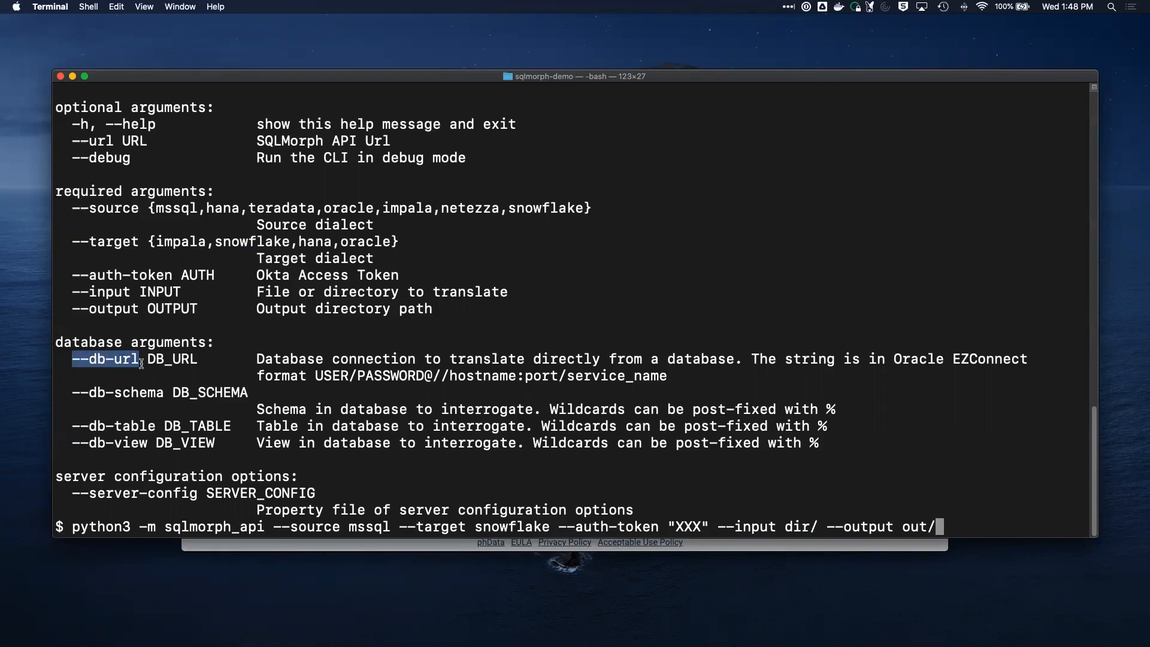
mouse_move(139, 421)
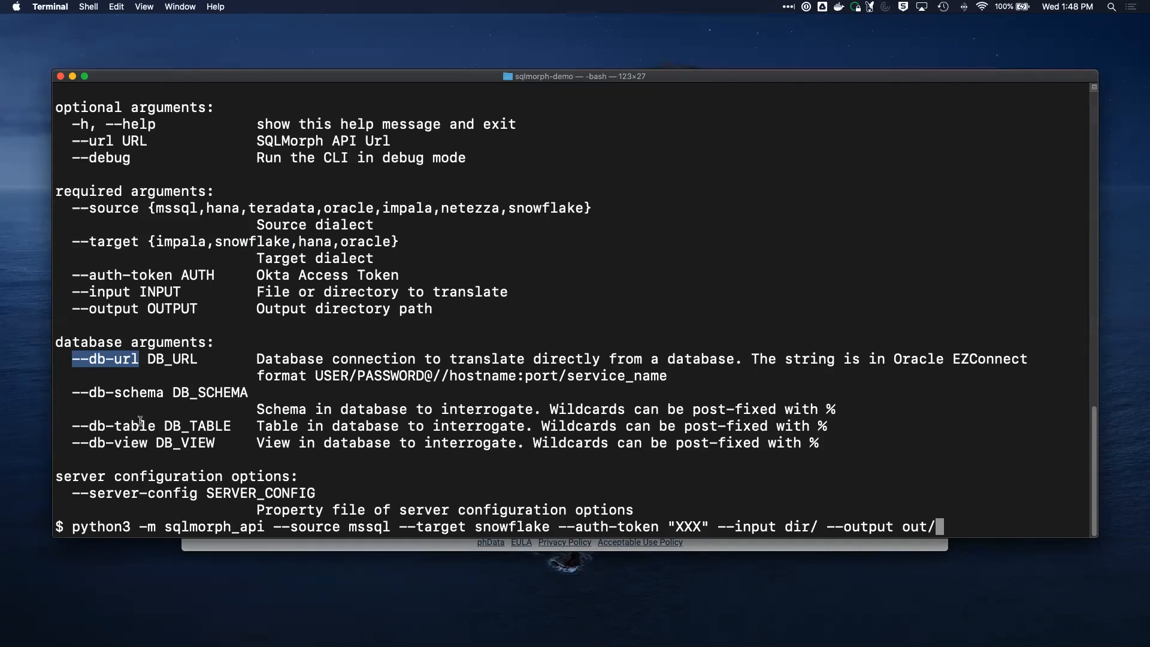
mouse_move(315, 334)
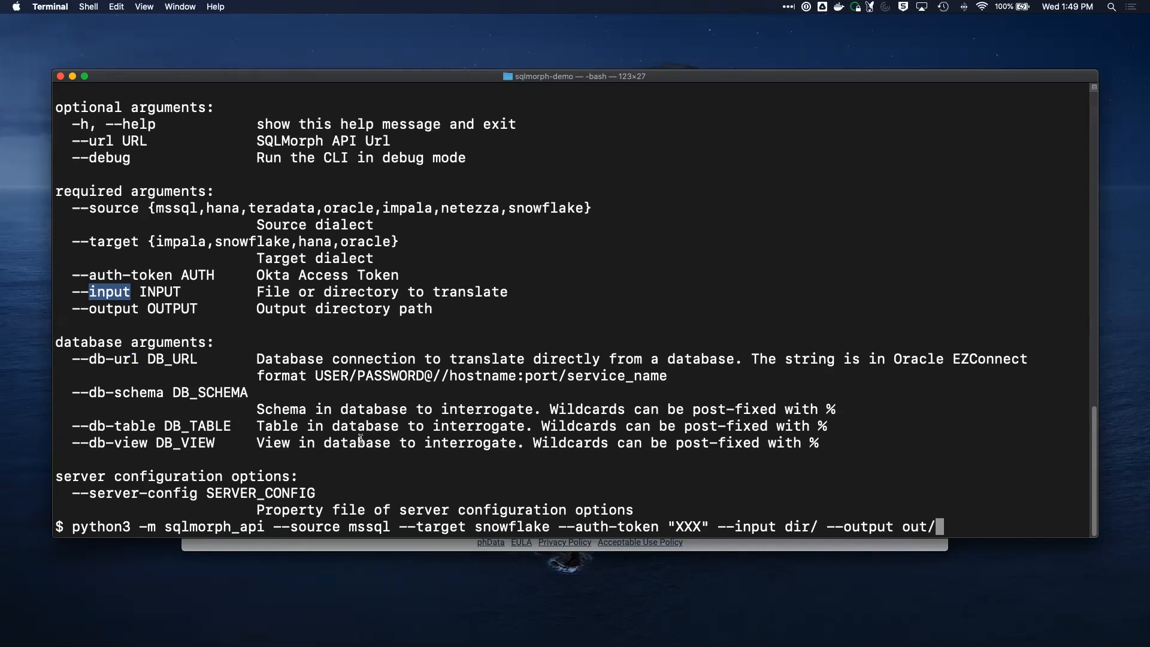
mouse_move(346, 356)
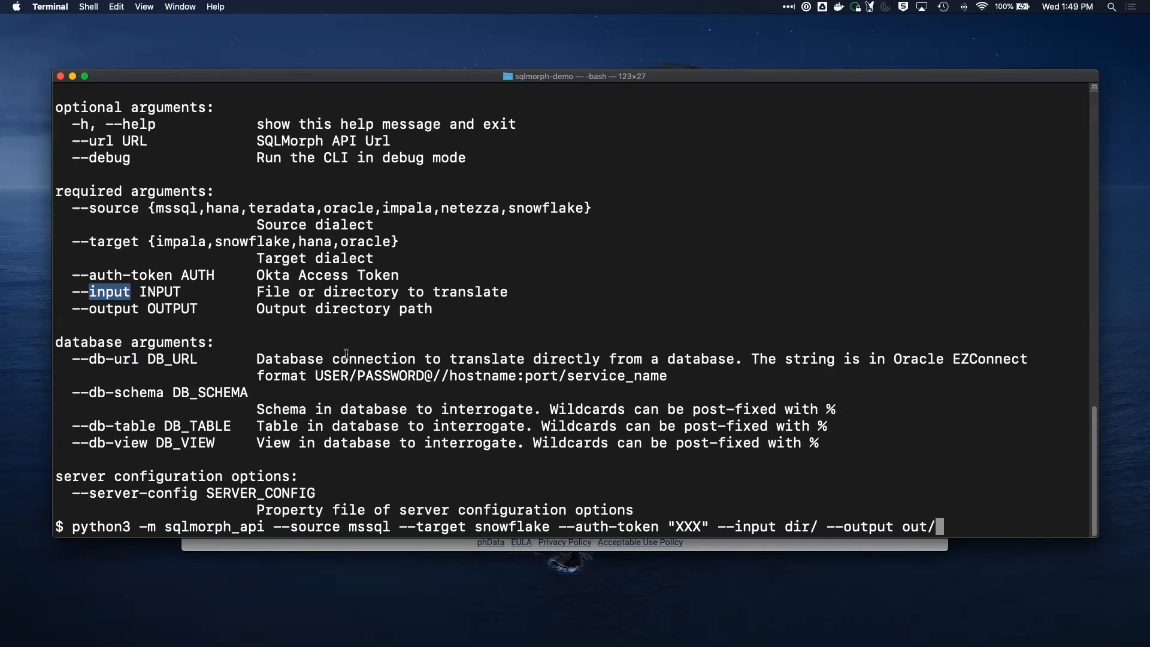